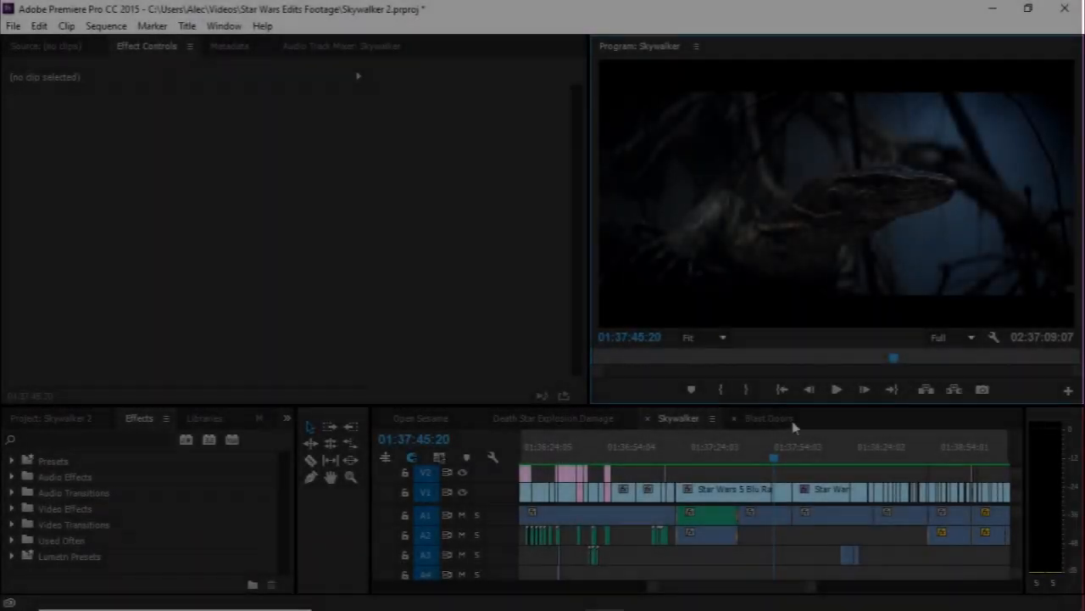
- Play the Skywalker sequence and stop on the red-and-blue lightsaber duel frame
click(837, 389)
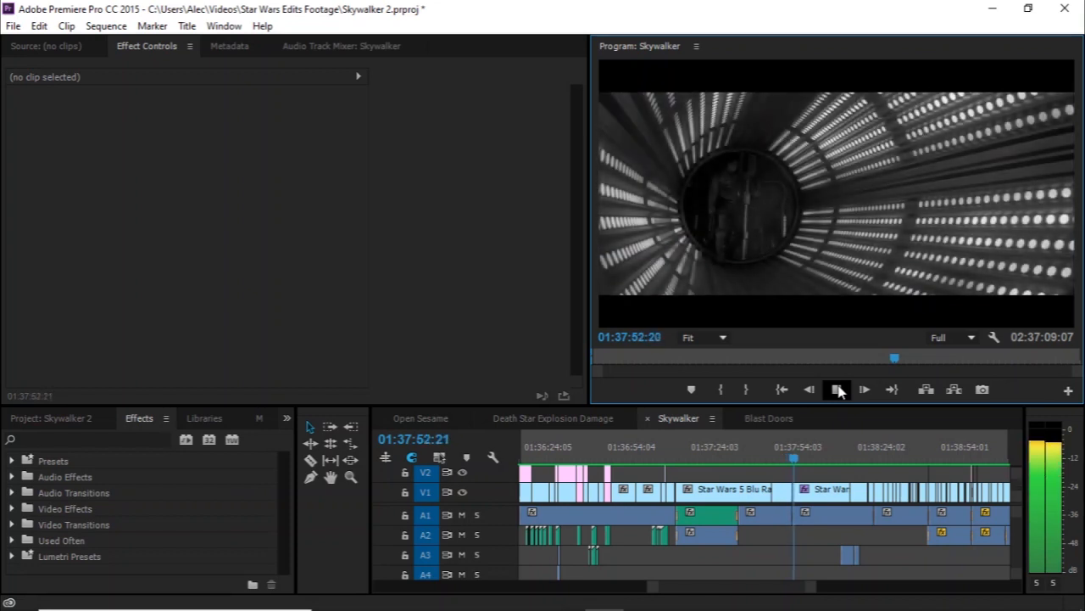
click(838, 389)
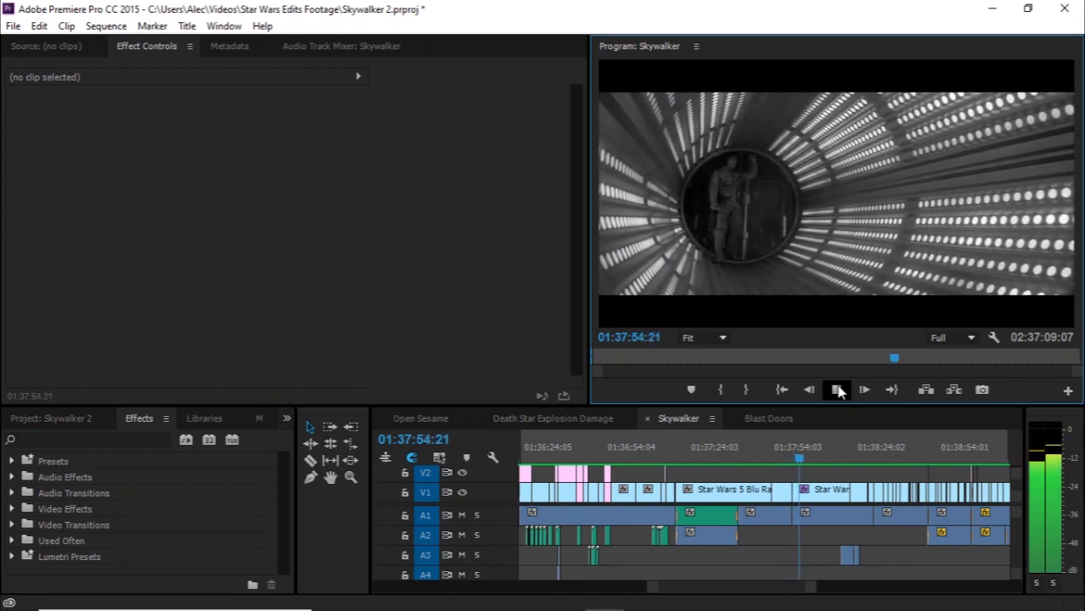
click(836, 389)
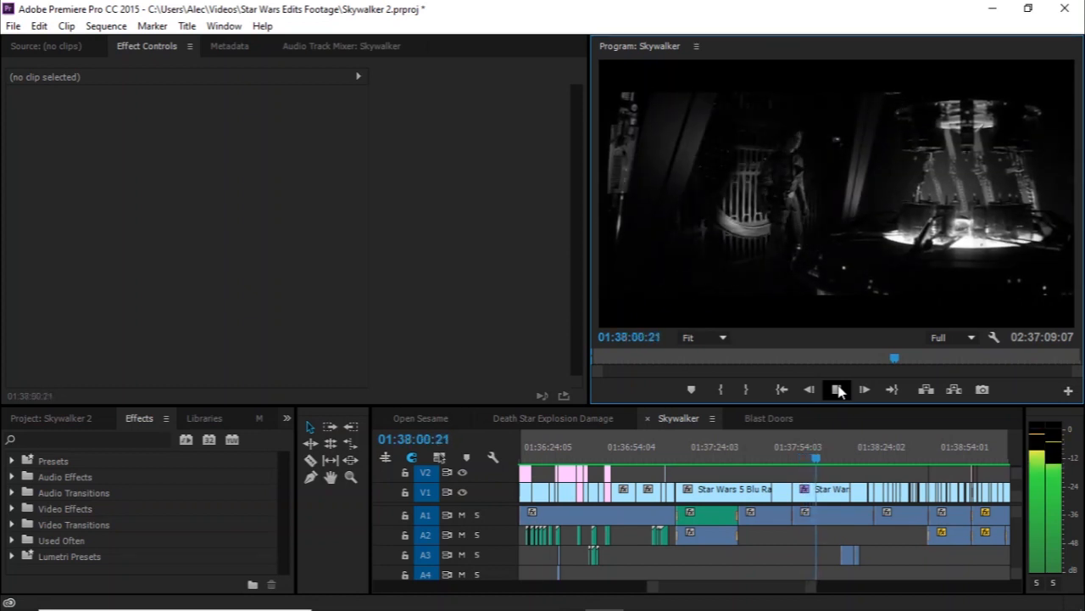
click(837, 389)
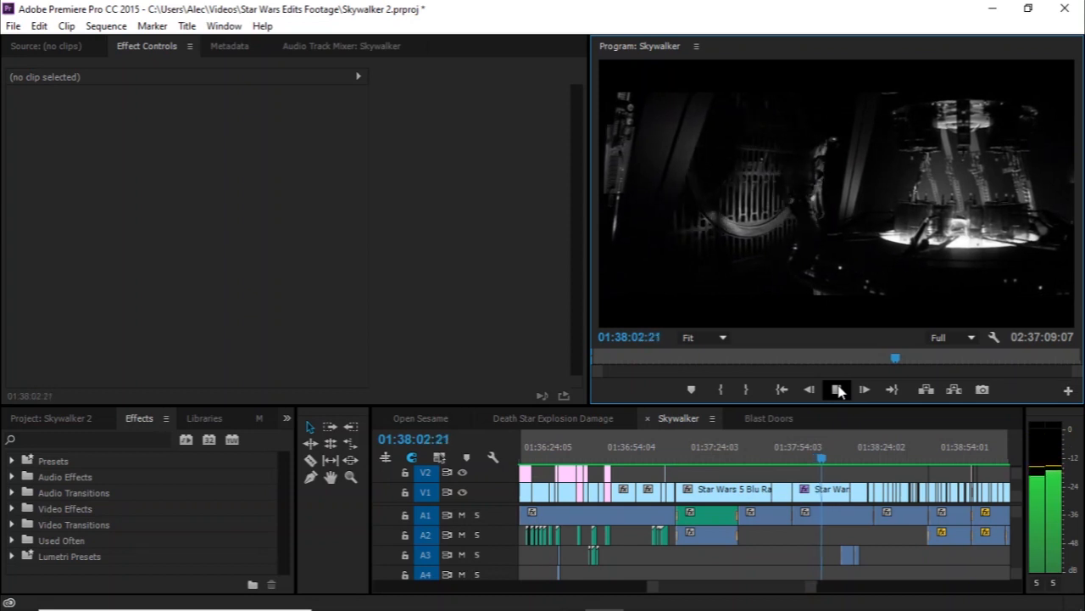
click(838, 389)
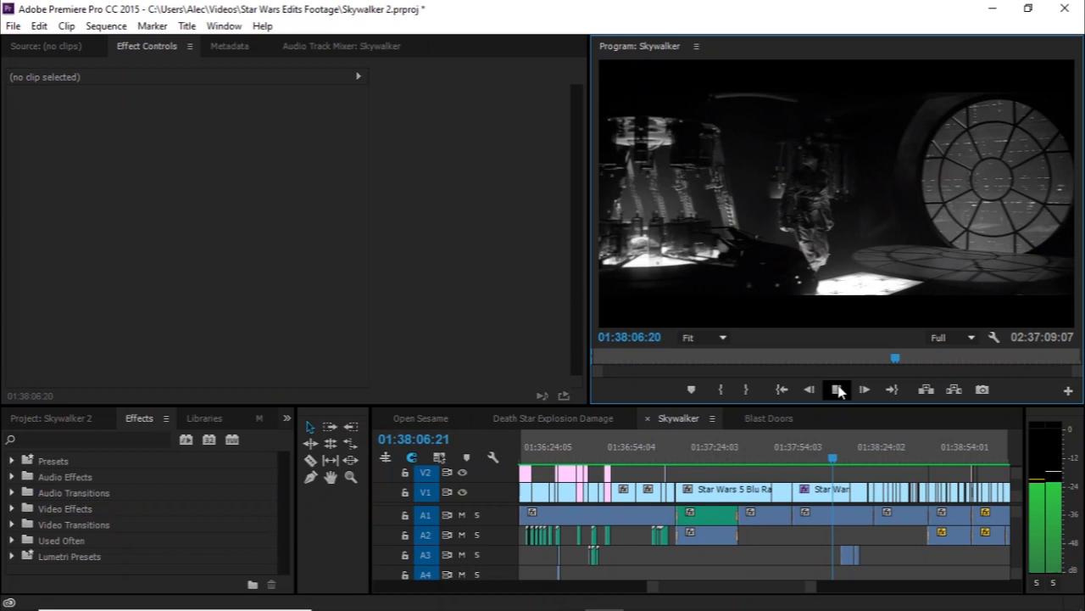
click(837, 390)
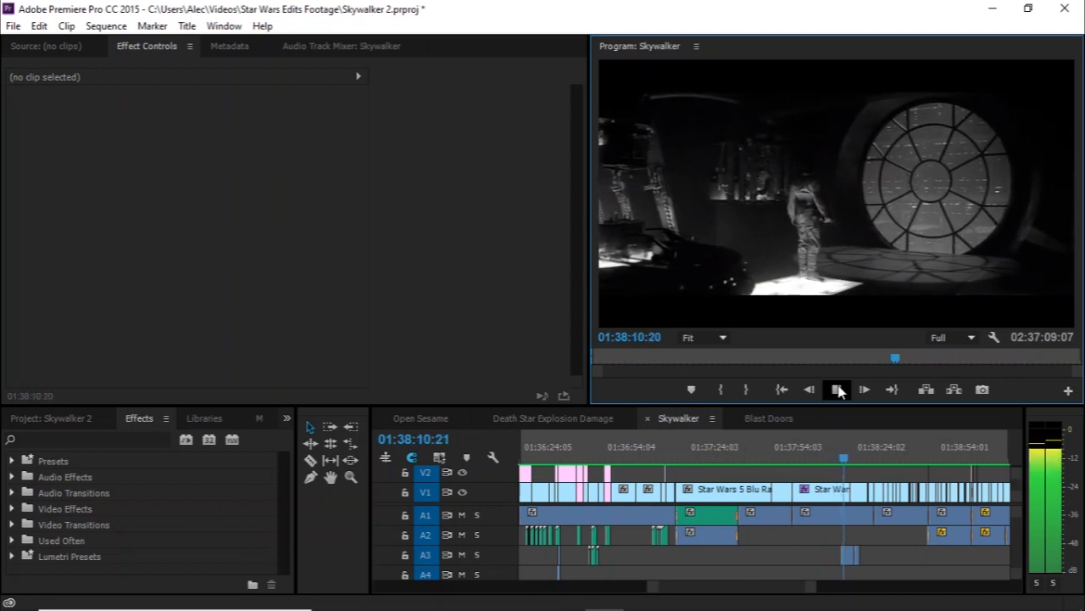
click(837, 390)
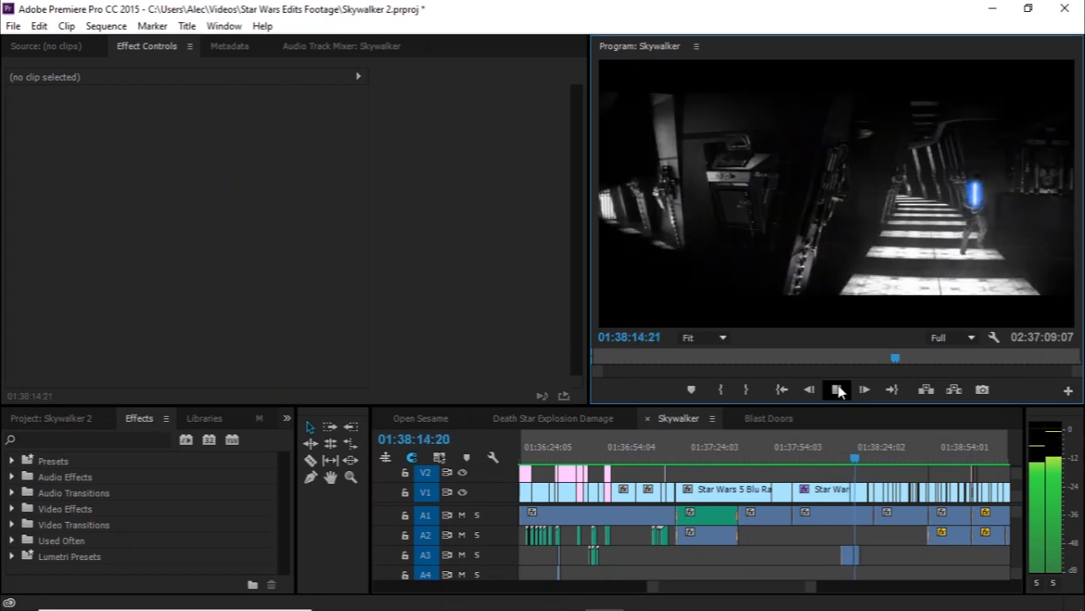
click(838, 389)
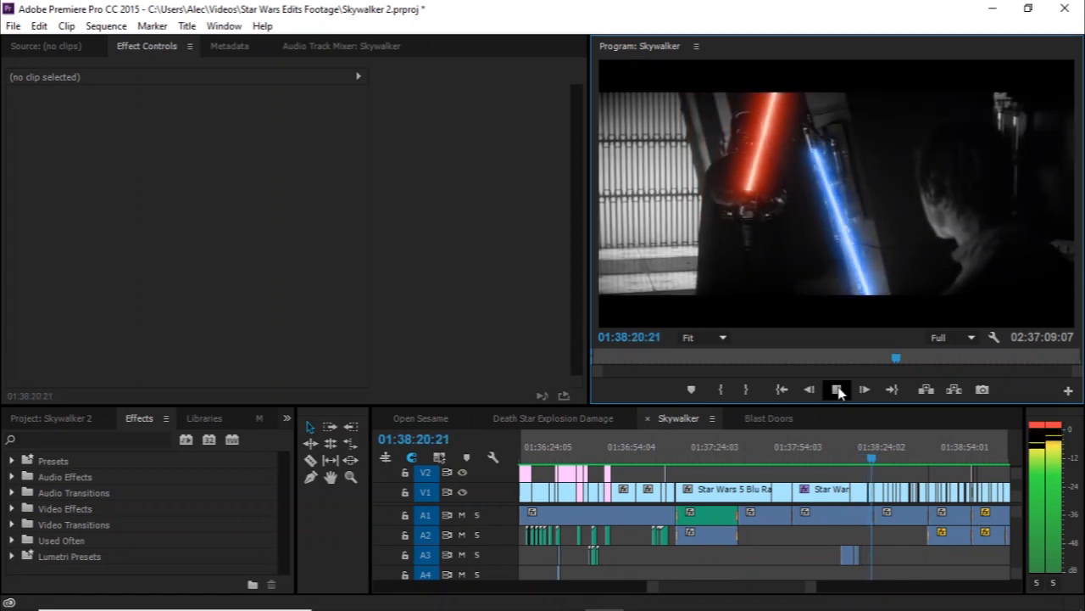
click(837, 389)
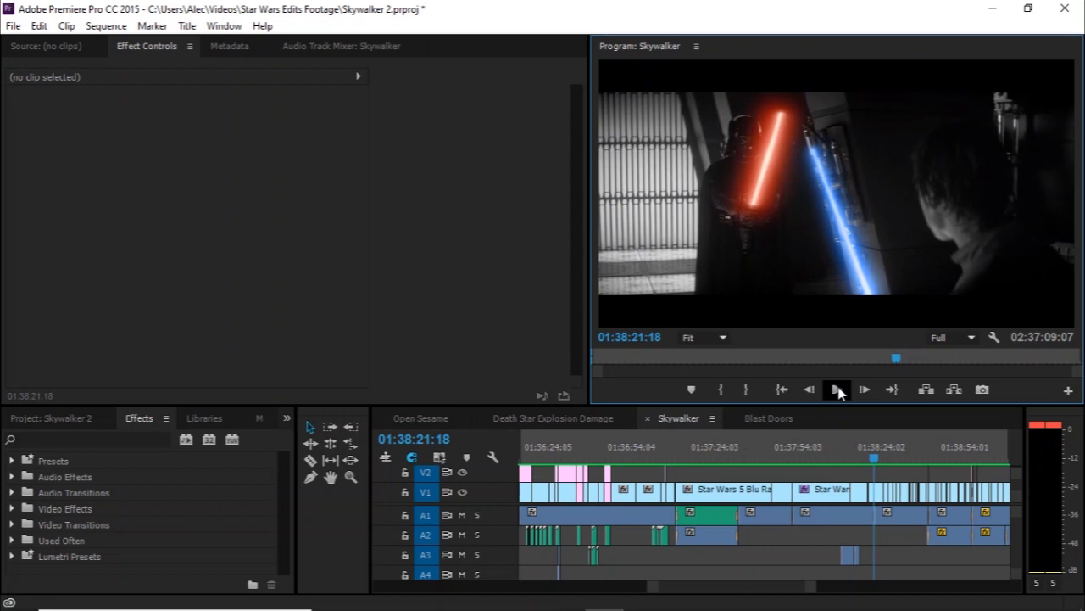
click(838, 389)
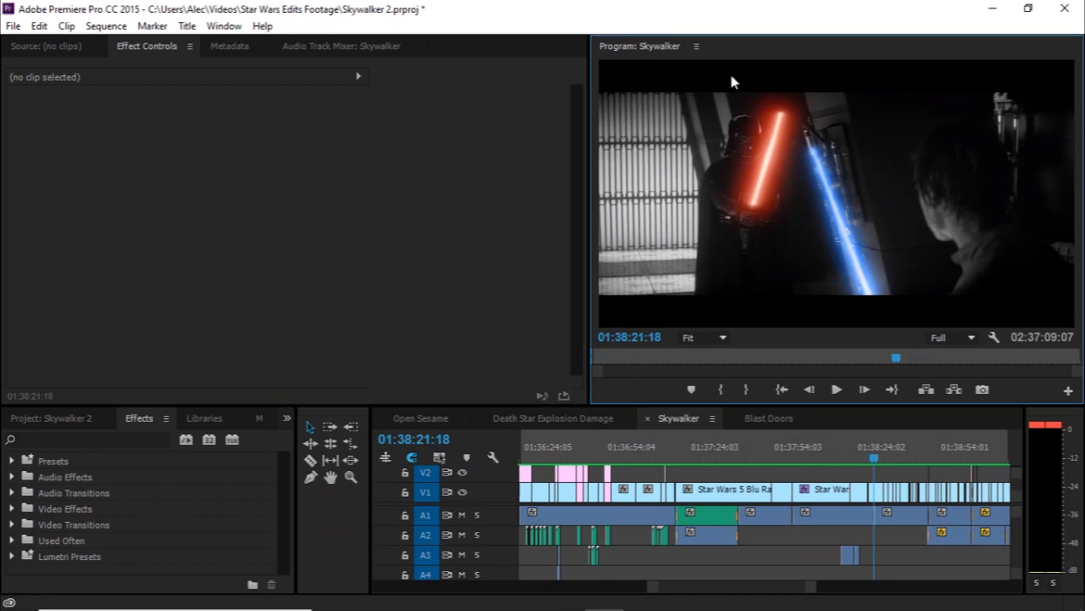
mouse_move(876, 142)
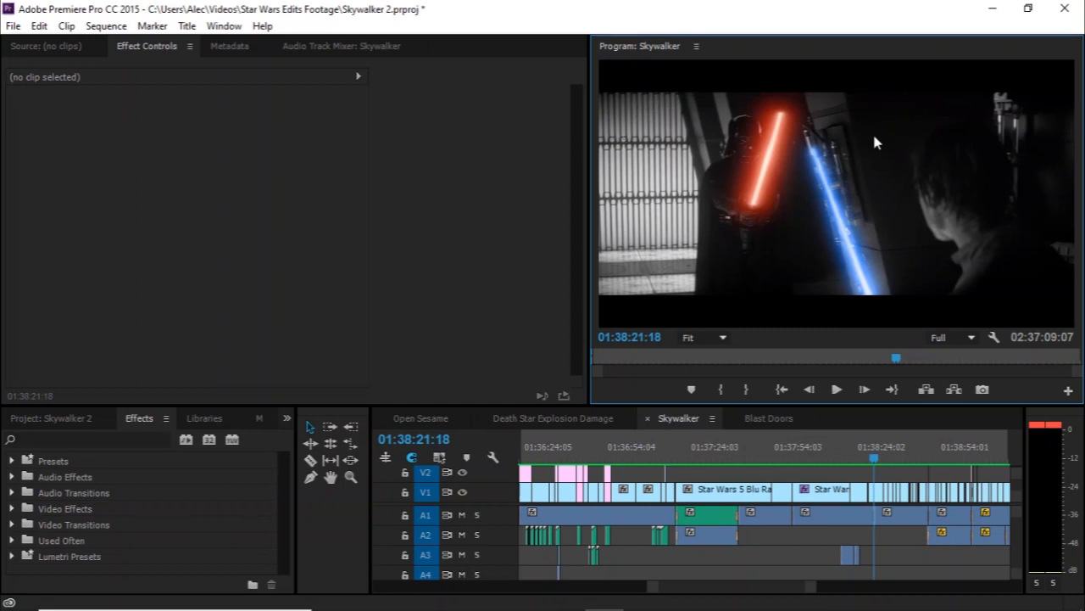
mouse_move(831, 509)
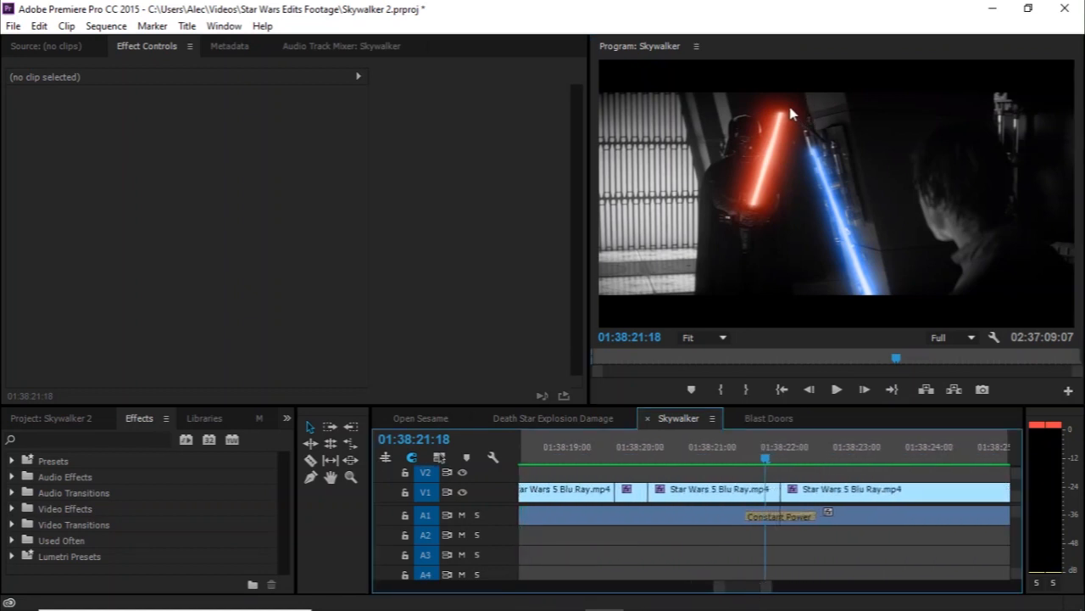
mouse_move(907, 255)
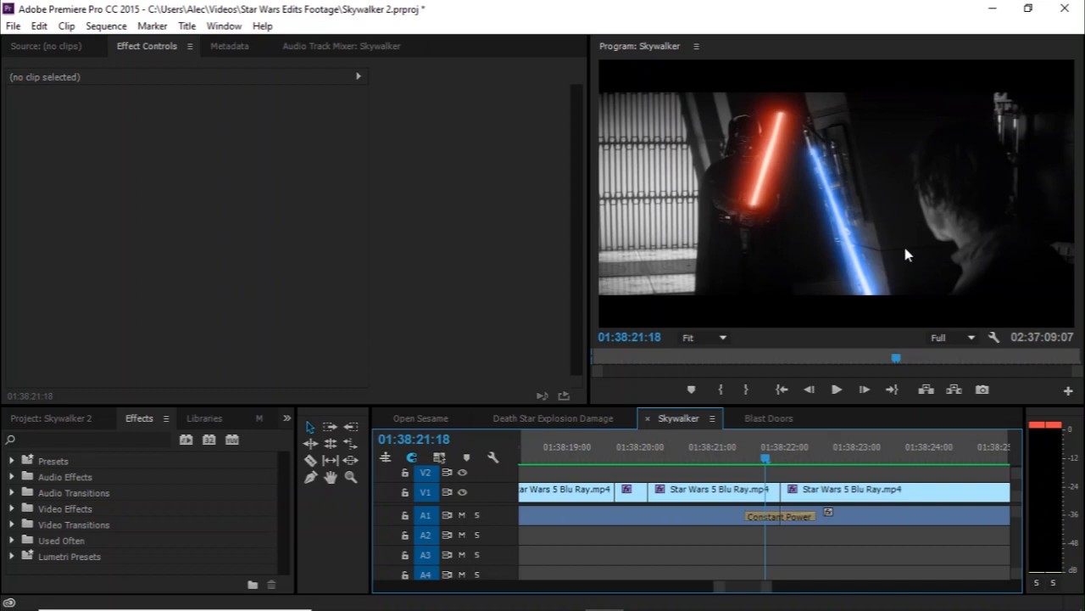
mouse_move(732, 172)
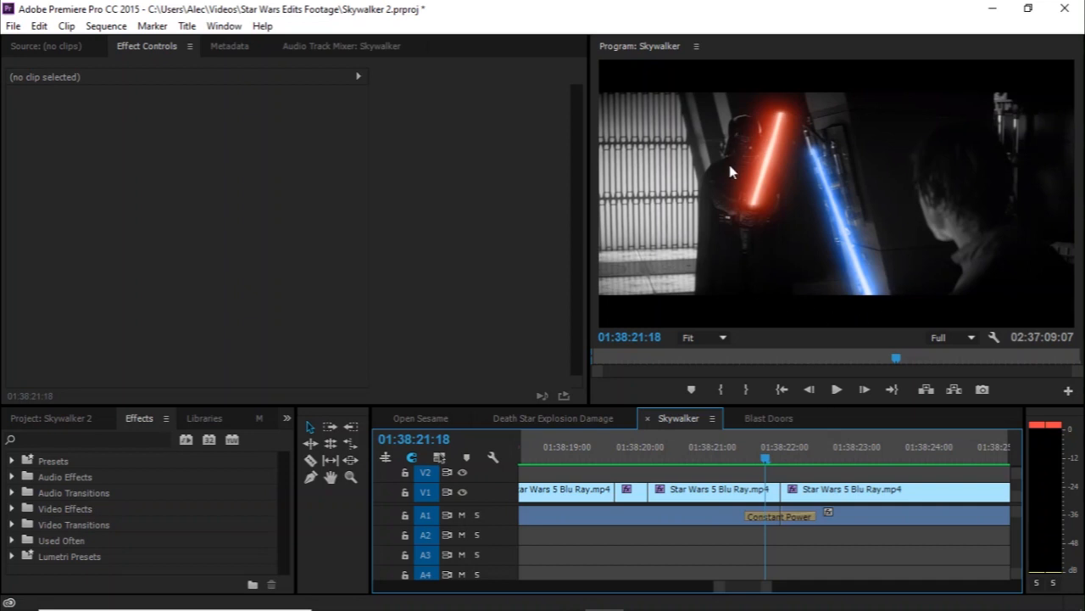
mouse_move(766, 195)
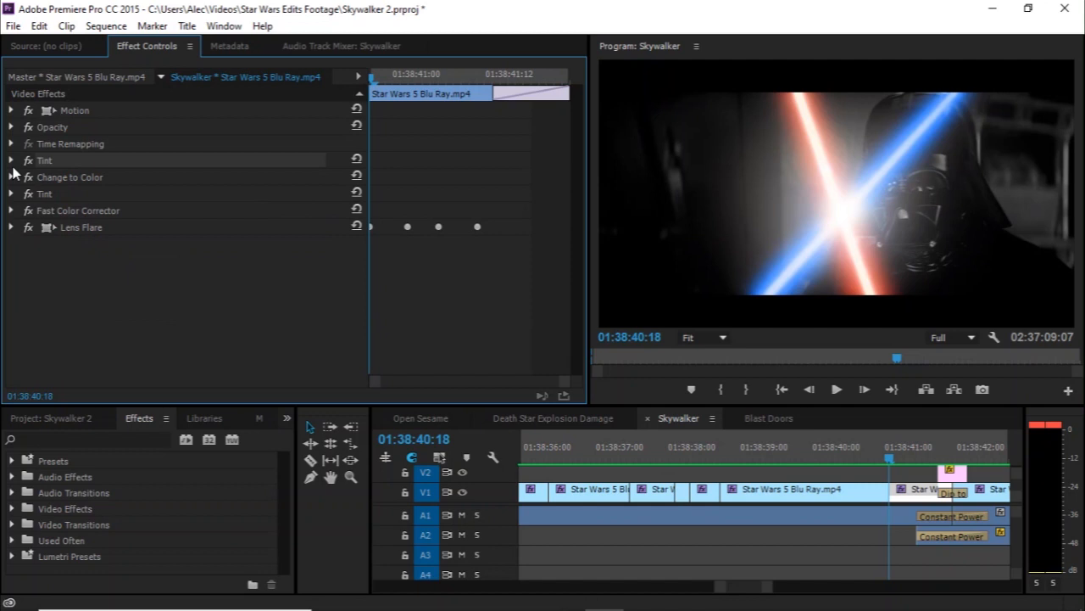
mouse_move(725, 318)
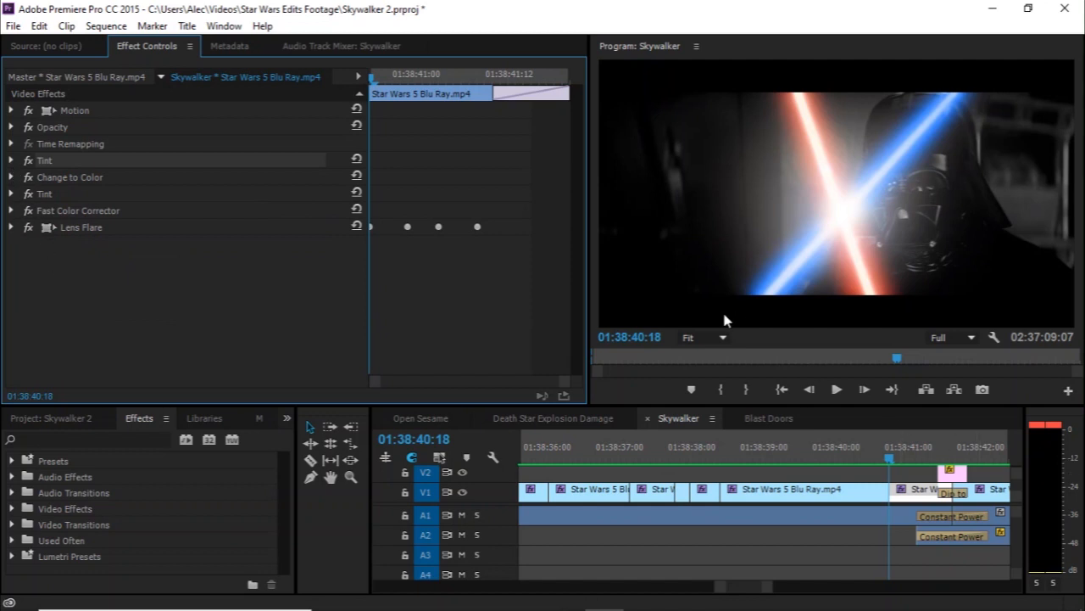
mouse_move(851, 315)
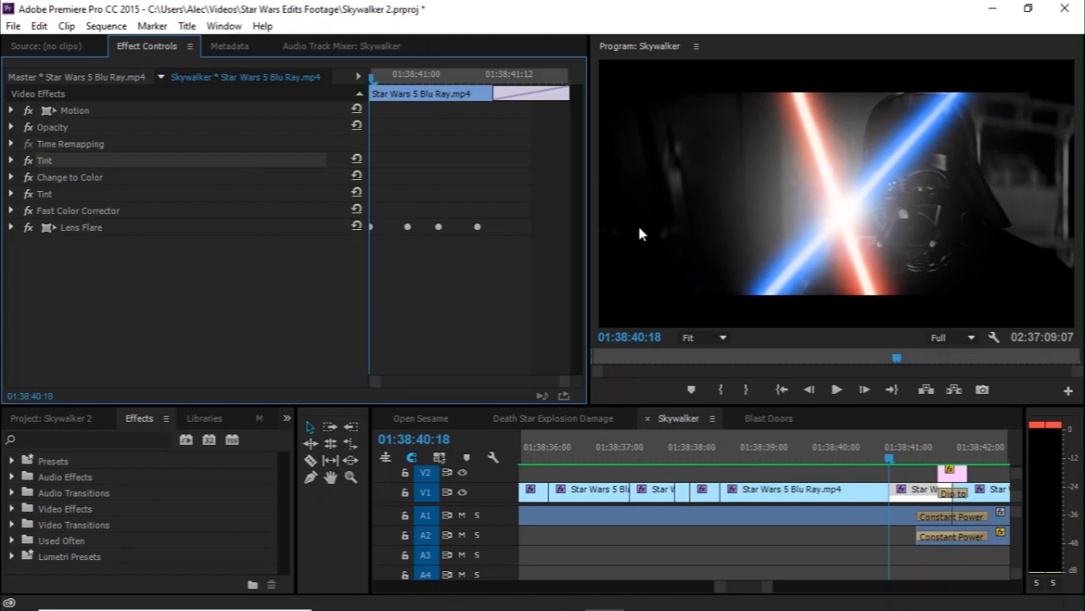
mouse_move(118, 323)
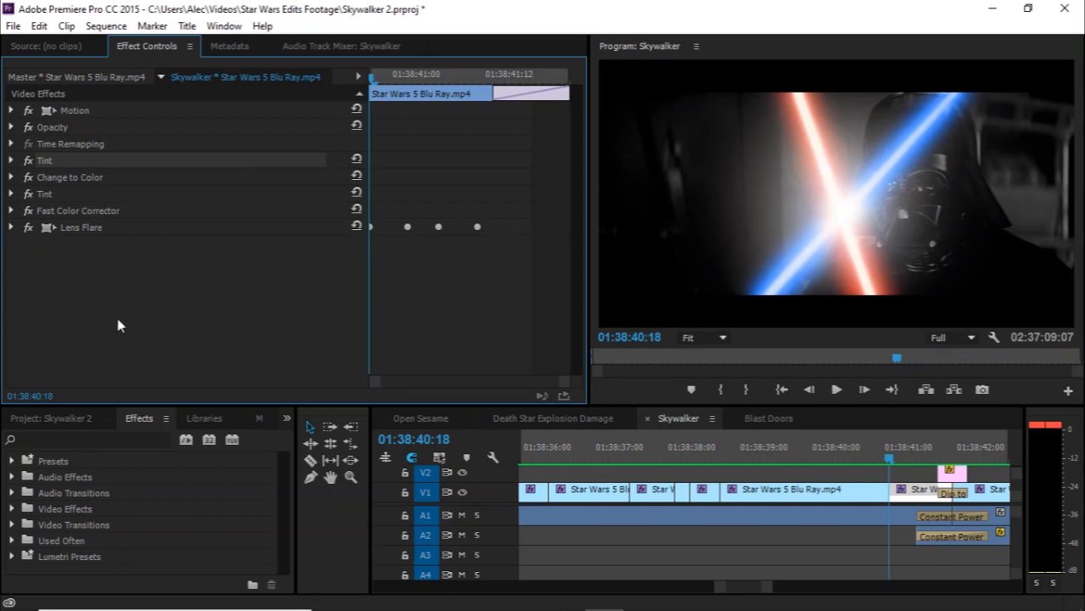
mouse_move(938, 256)
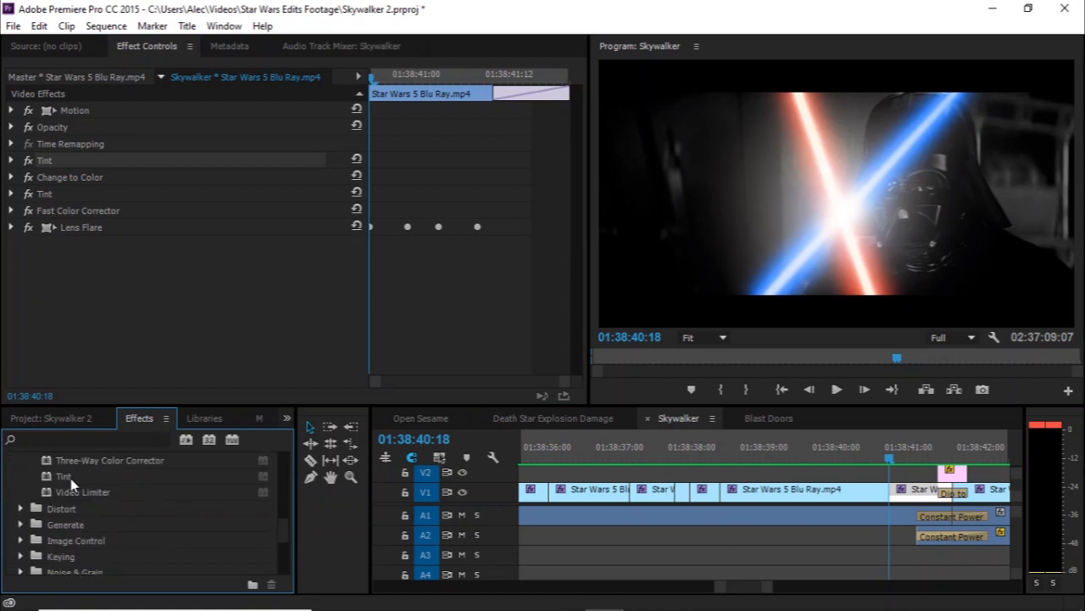
- Apply Image Control's Black & White effect to the clash clip, below Lens Flare
scroll(down, 3)
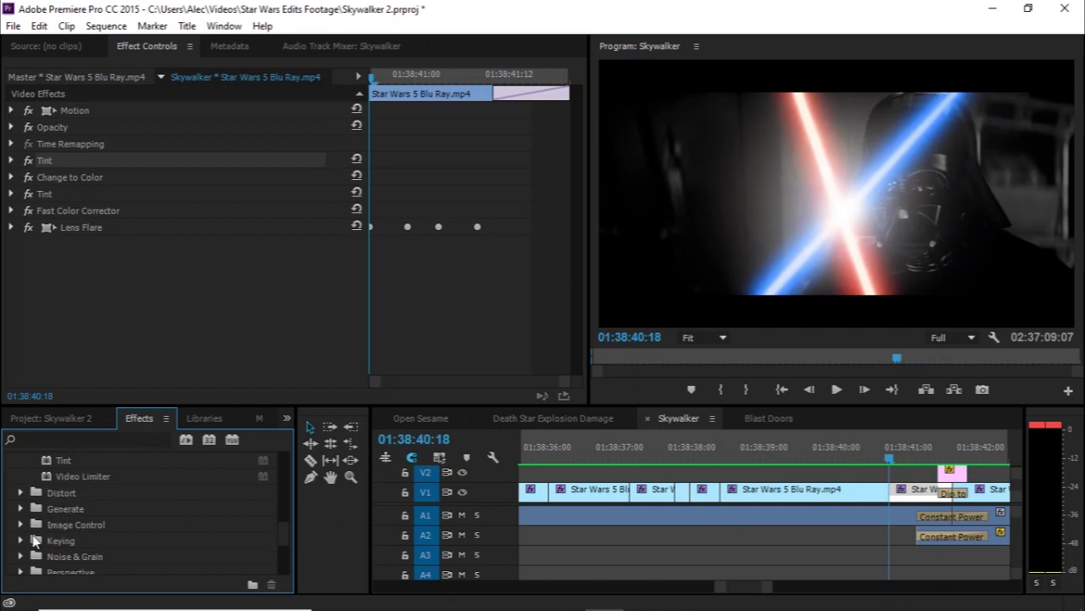
click(20, 524)
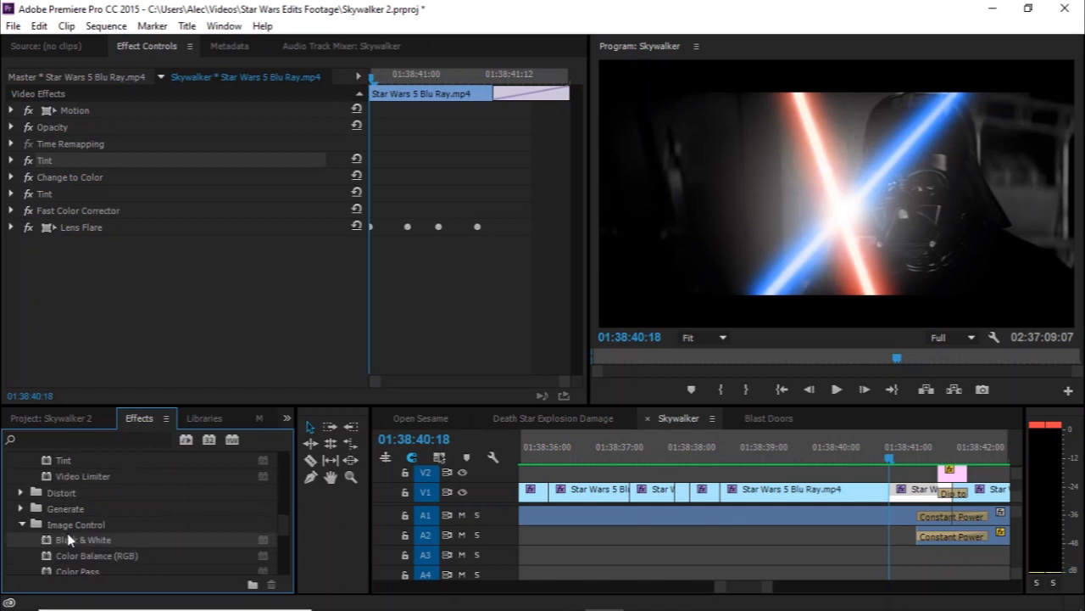
mouse_move(100, 525)
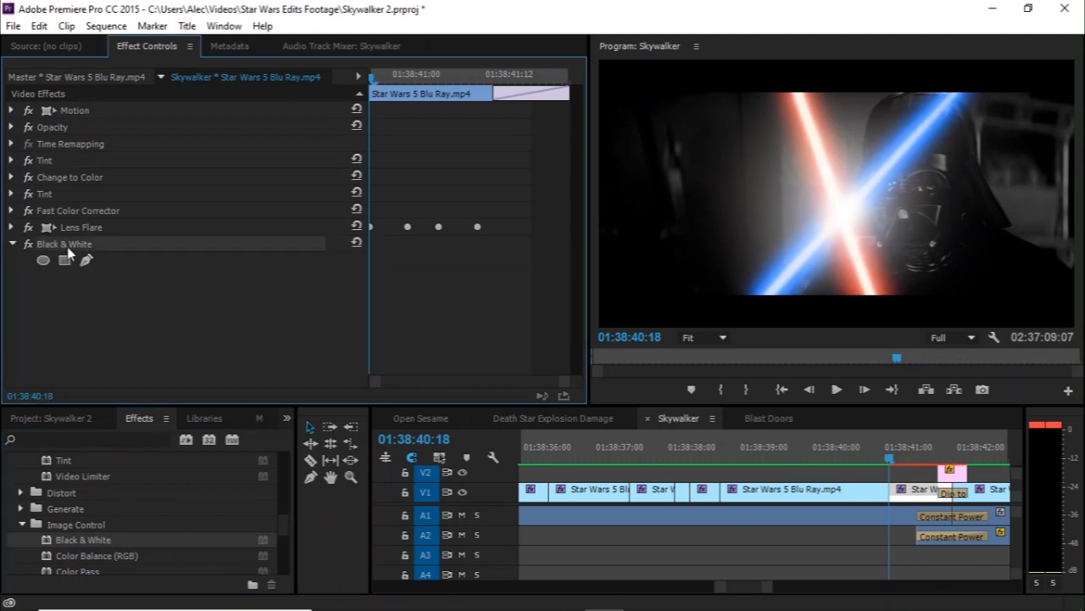
click(11, 159)
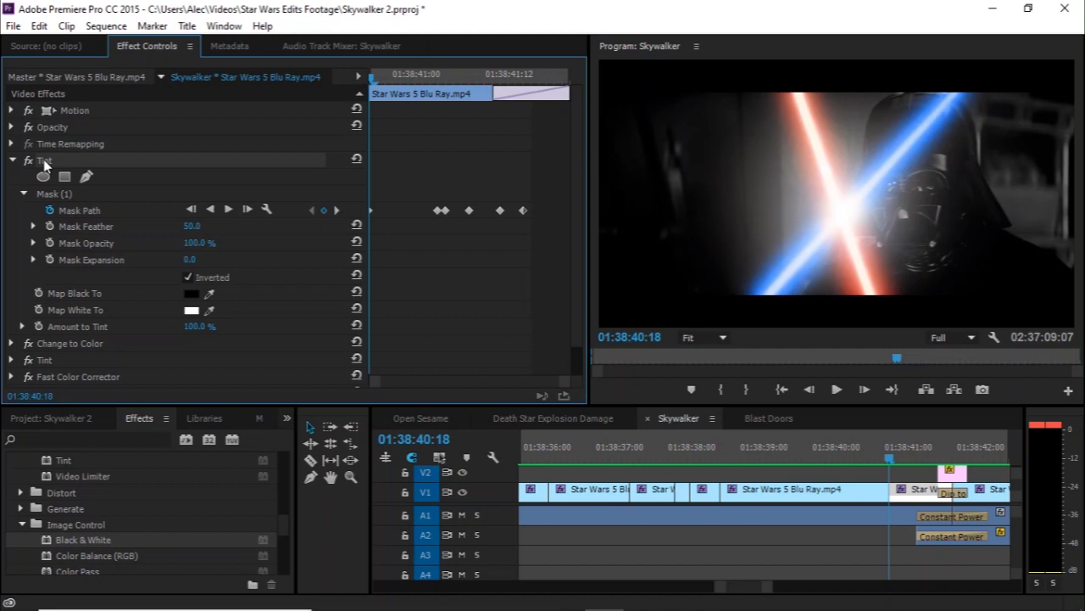
mouse_move(65, 176)
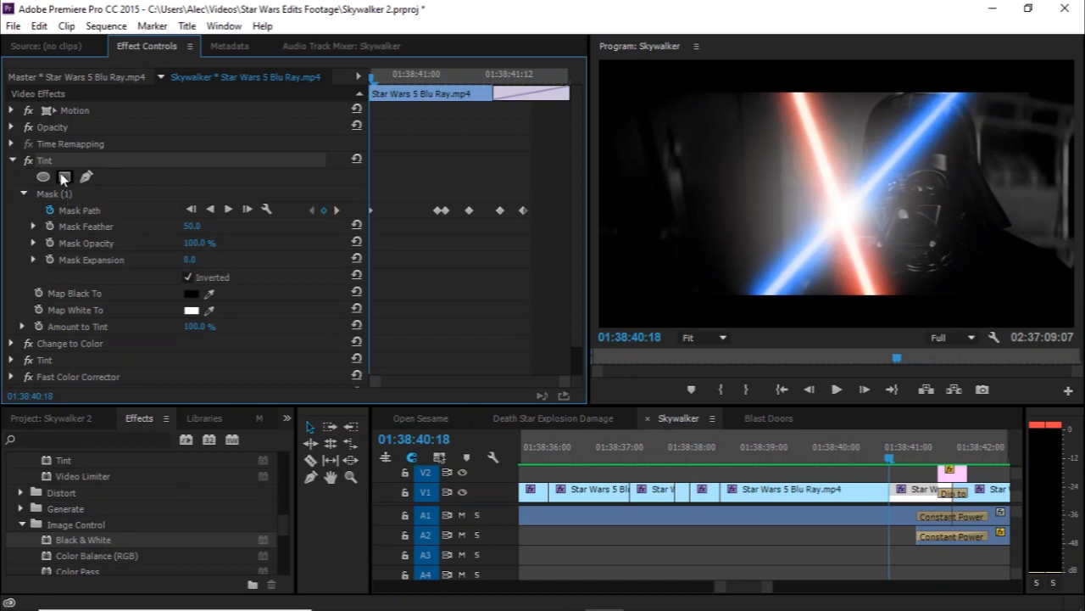
- Try a rectangle mask on Tint, keeping Mask (1) around the blue blade
click(64, 176)
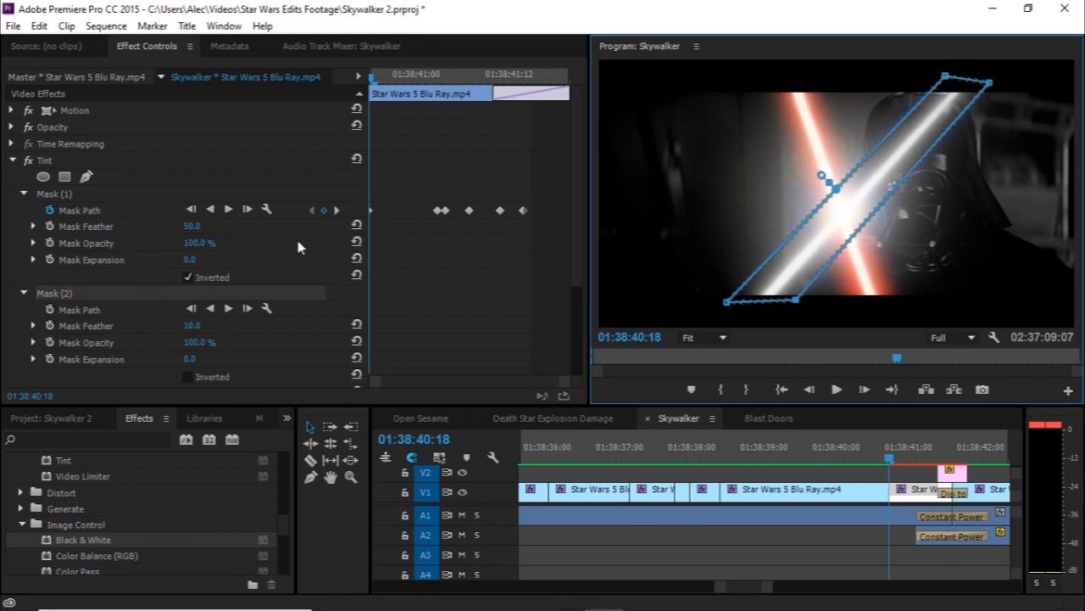
mouse_move(68, 284)
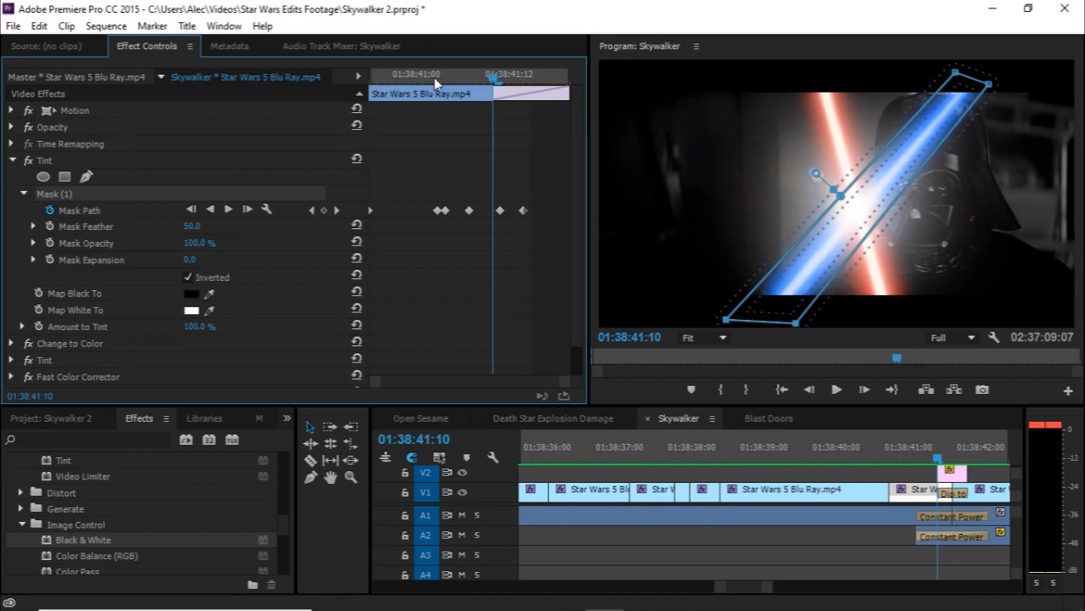
mouse_move(447, 84)
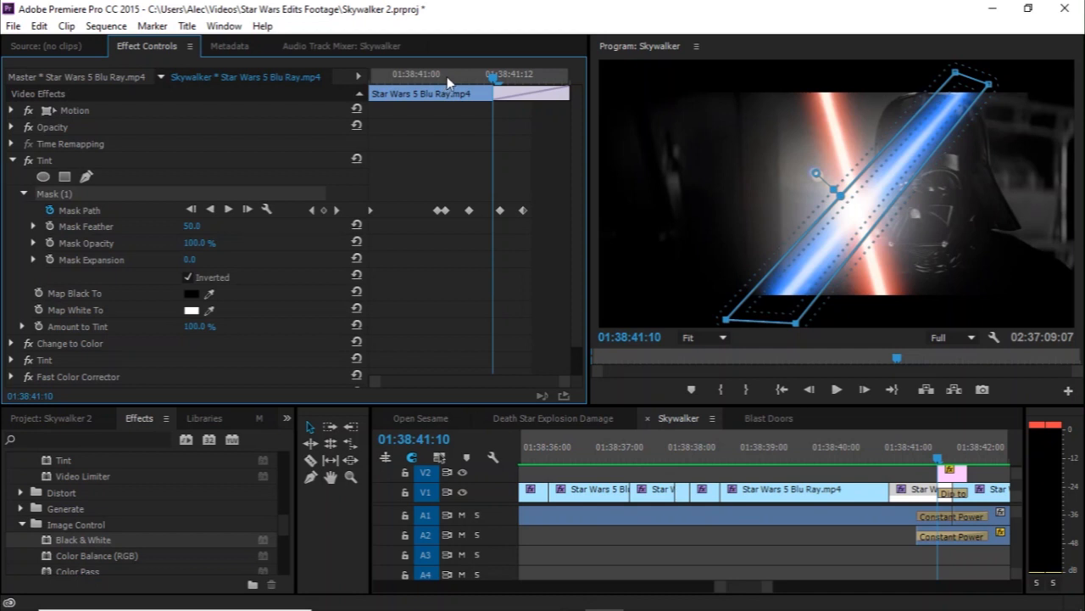
mouse_move(122, 195)
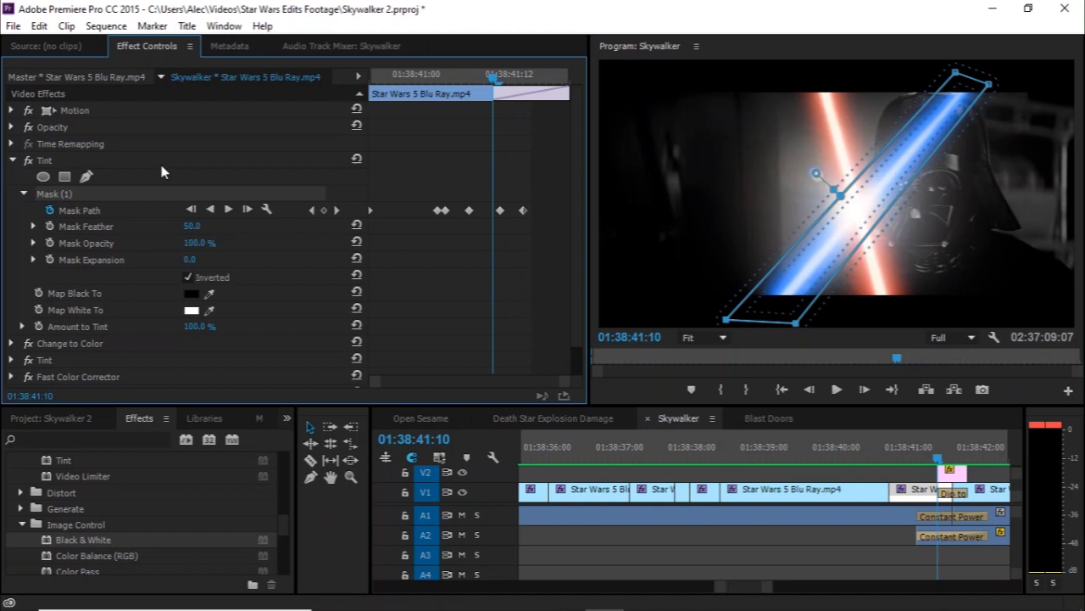
mouse_move(241, 195)
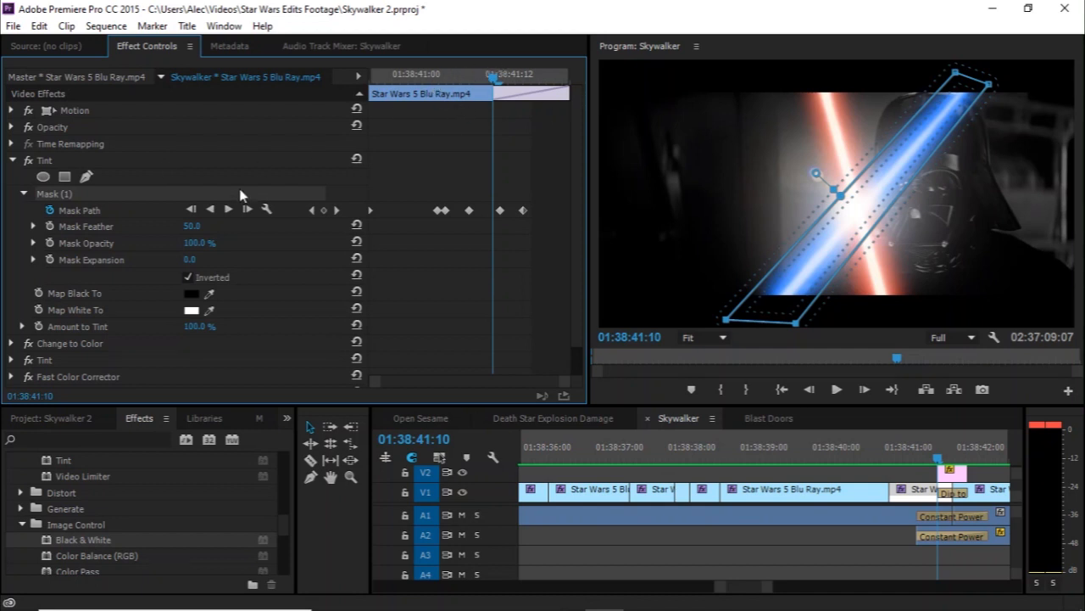
click(23, 194)
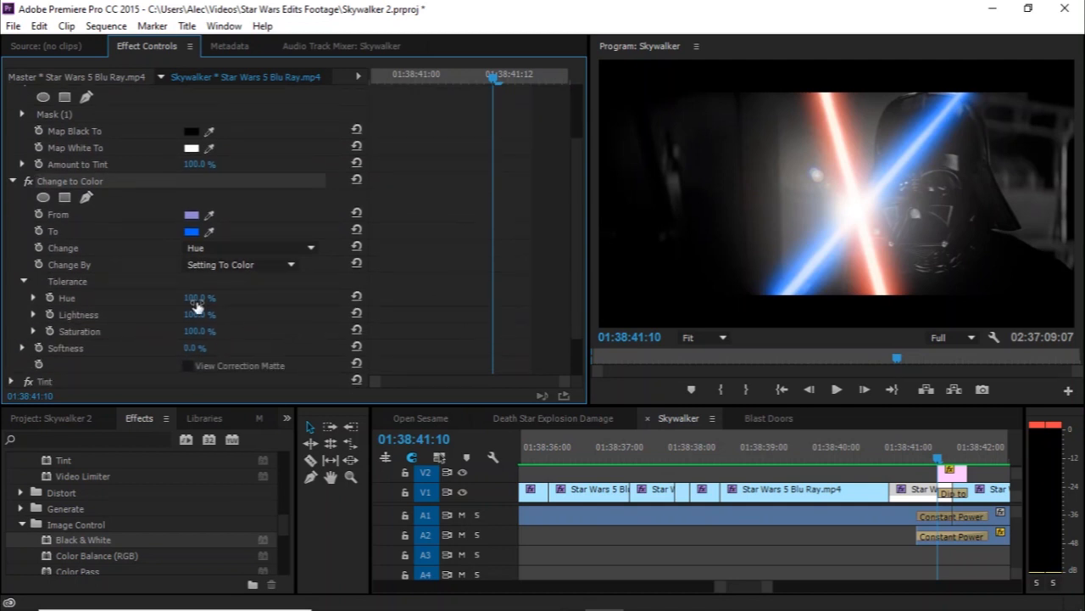
mouse_move(261, 322)
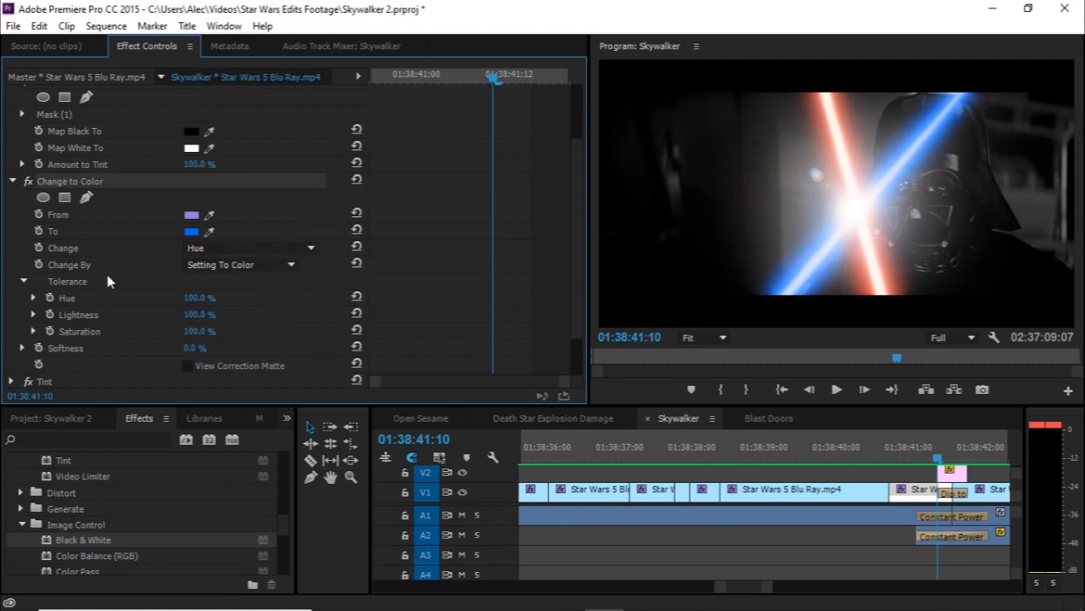
mouse_move(149, 237)
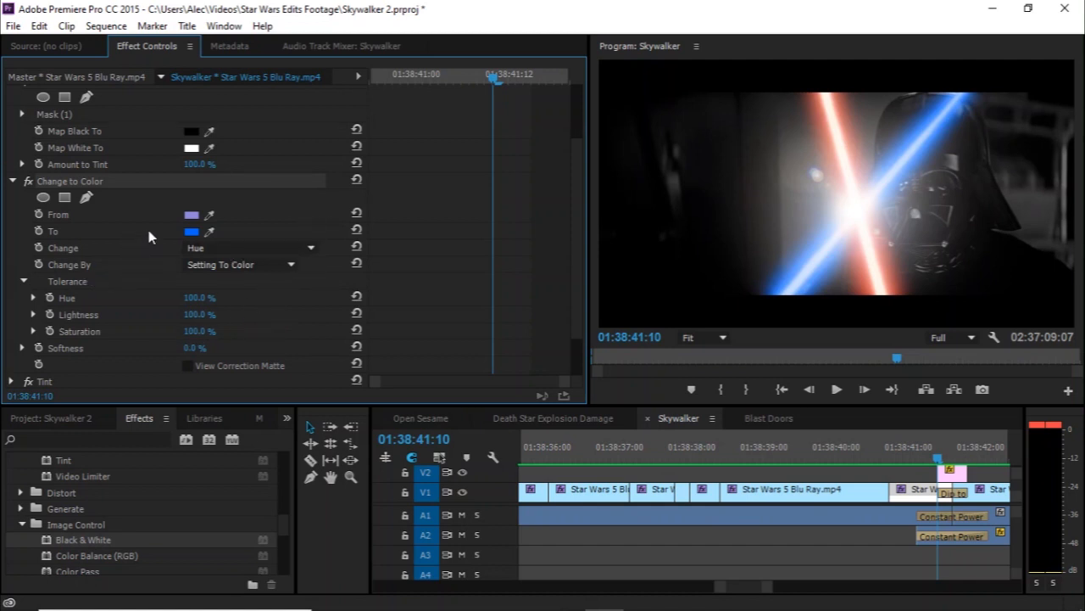
mouse_move(144, 217)
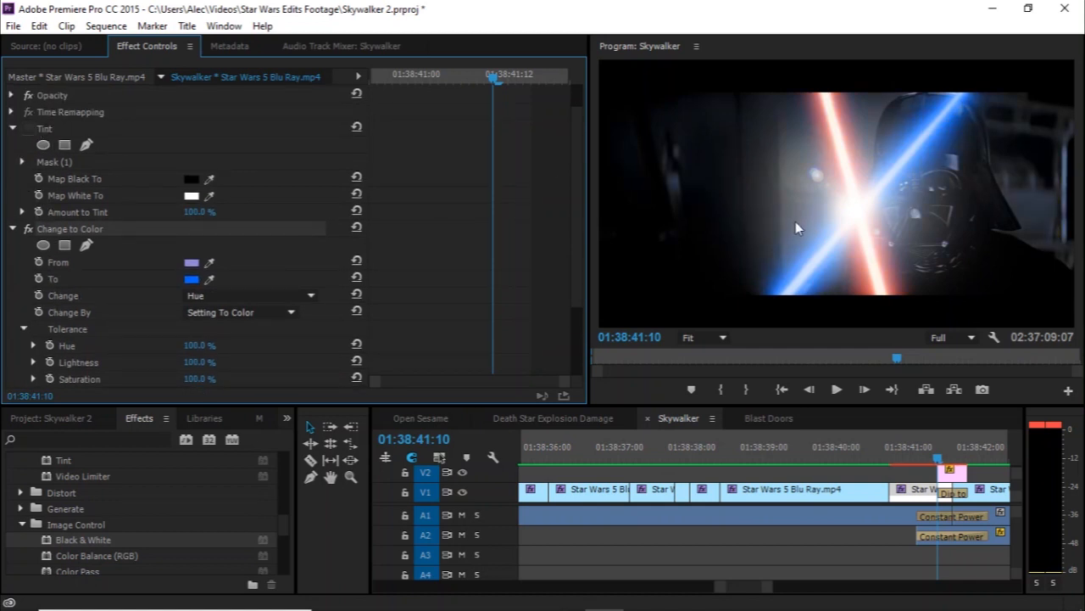
scroll(down, 3)
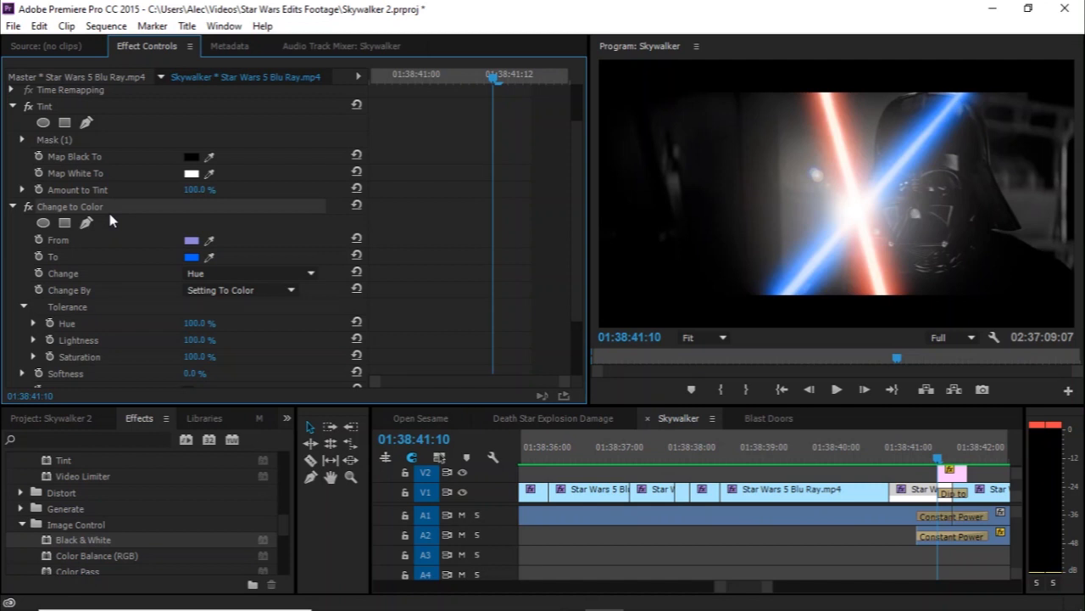
mouse_move(137, 206)
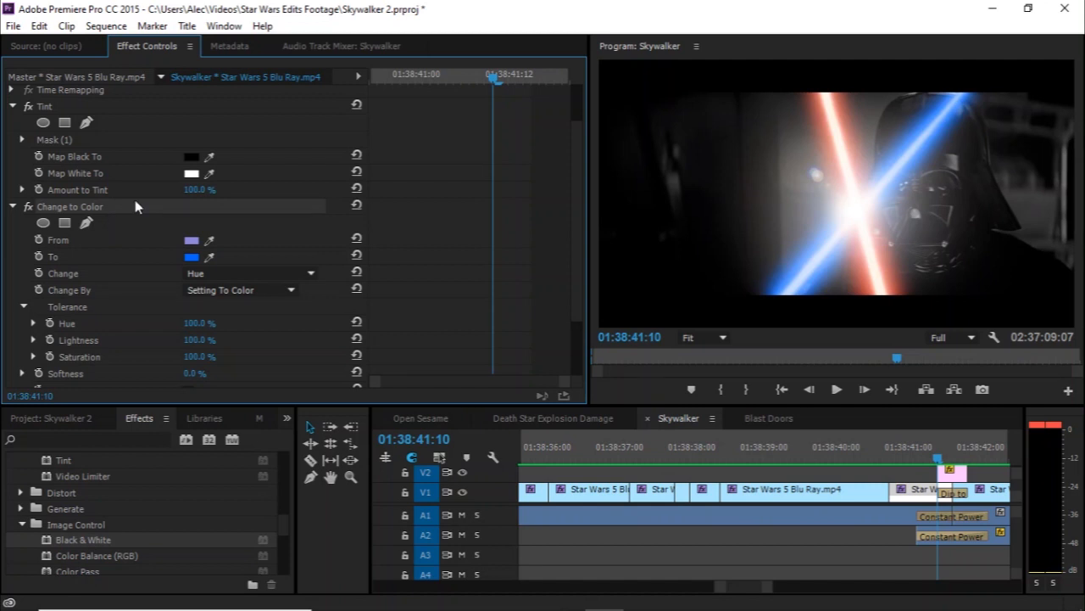
mouse_move(144, 202)
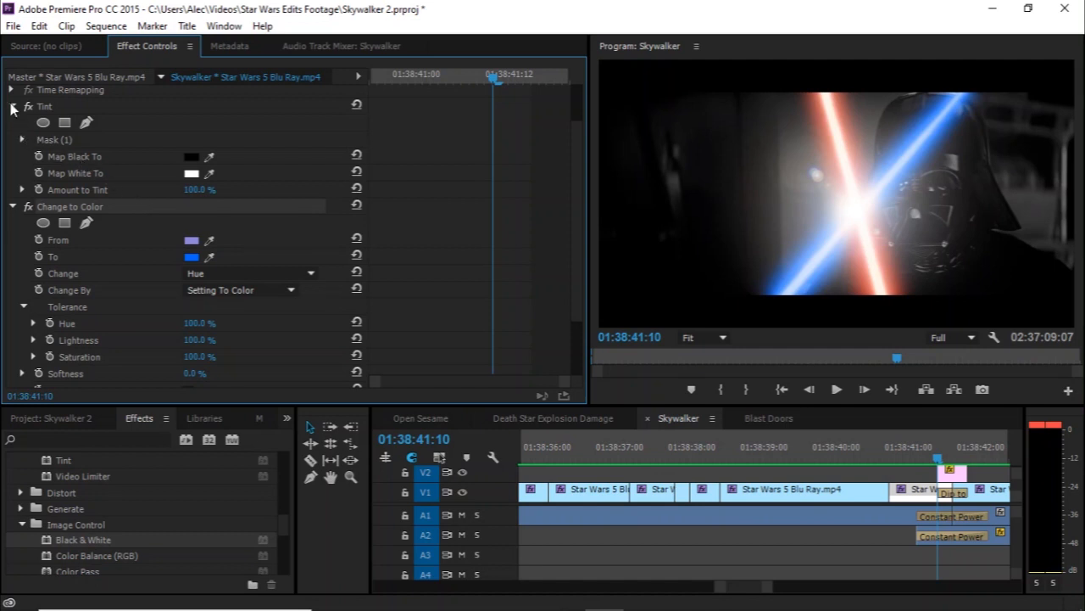
- Feather the second Tint's red-blade Mask (1) to 64 at 01:38:40:20
click(11, 106)
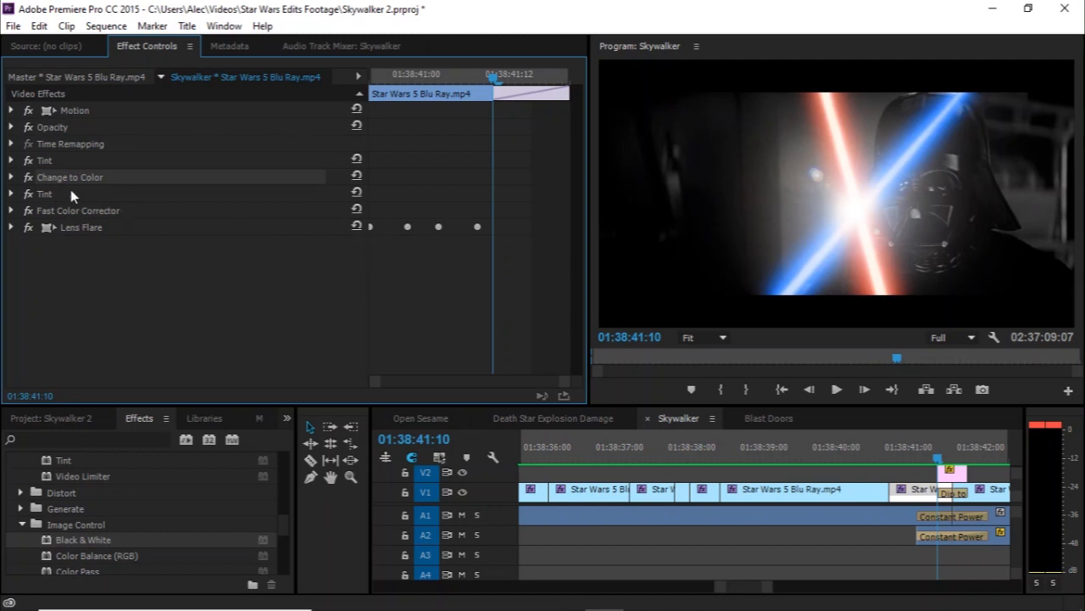
click(11, 193)
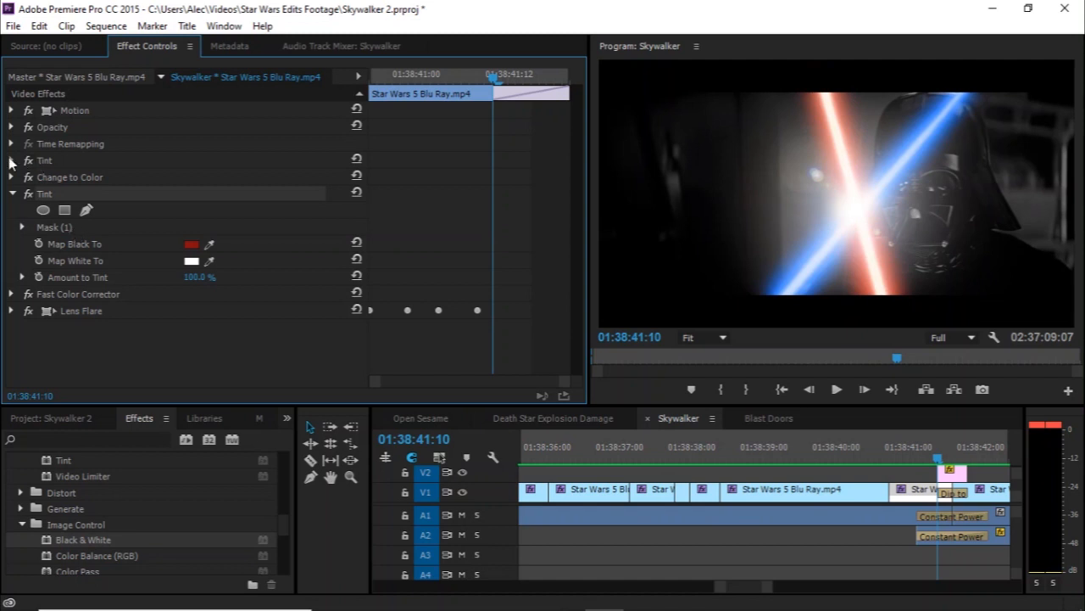
click(54, 227)
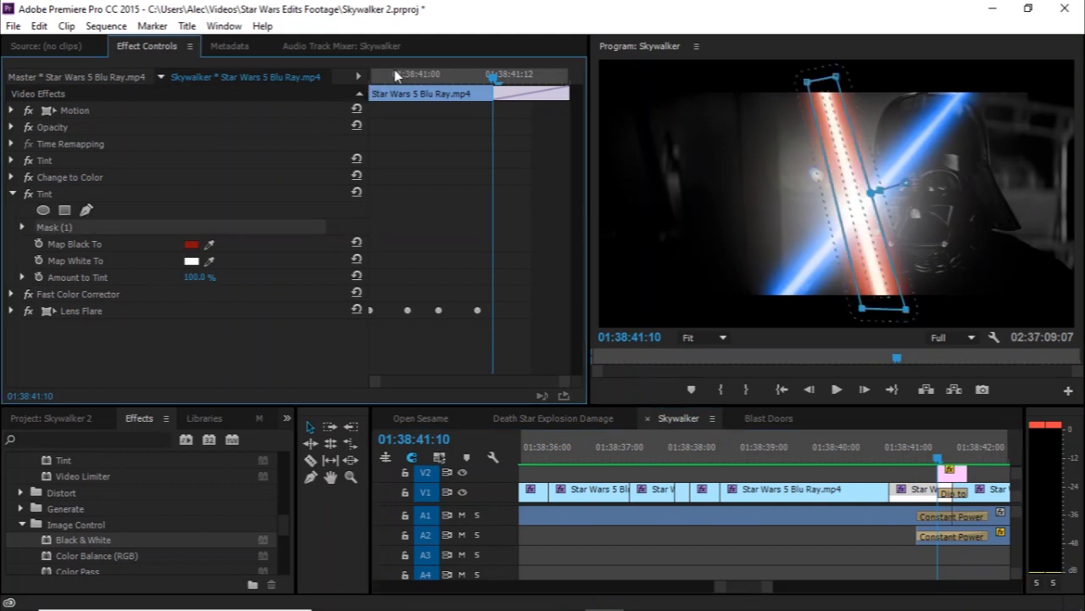
click(22, 227)
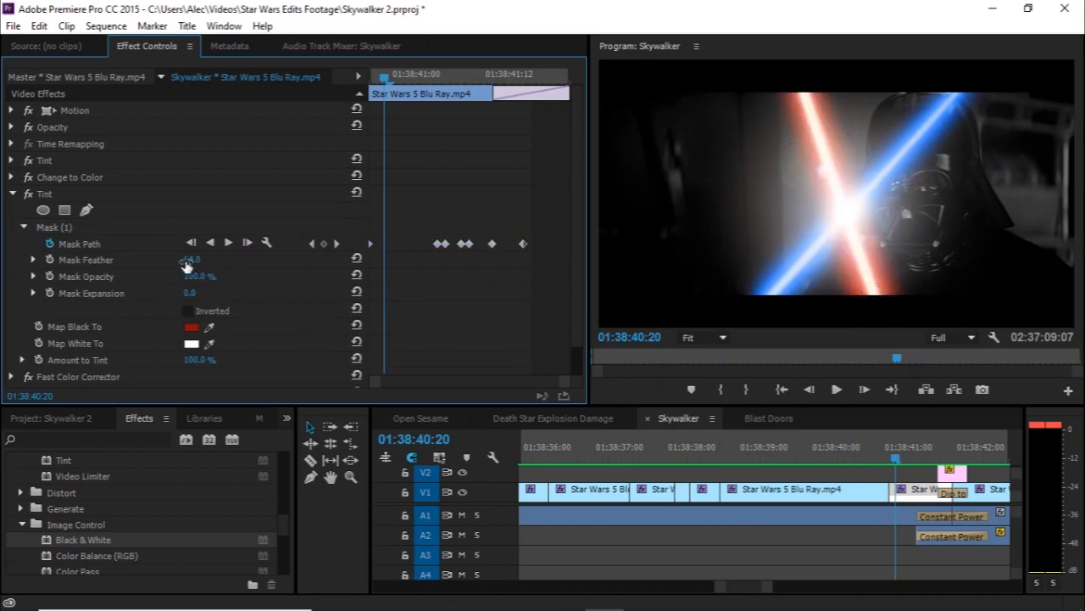
drag(191, 259, 195, 258)
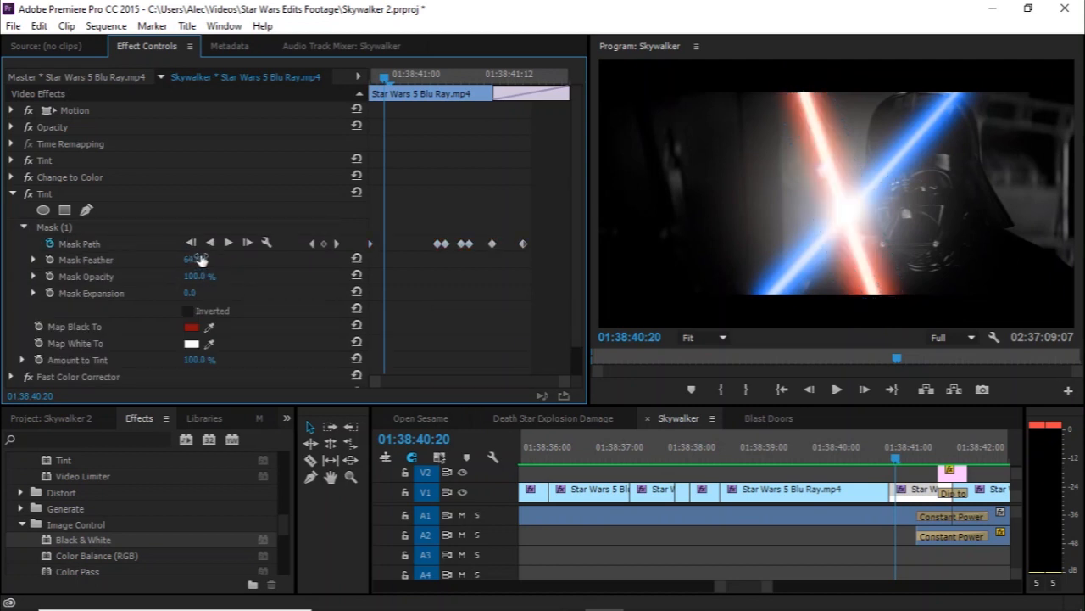
click(11, 193)
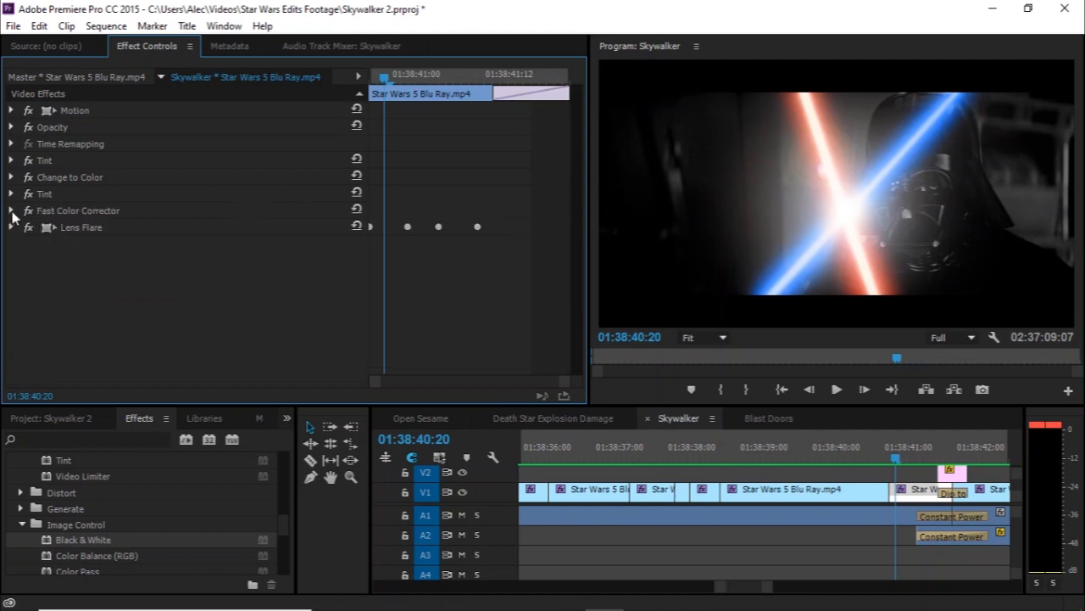
click(11, 210)
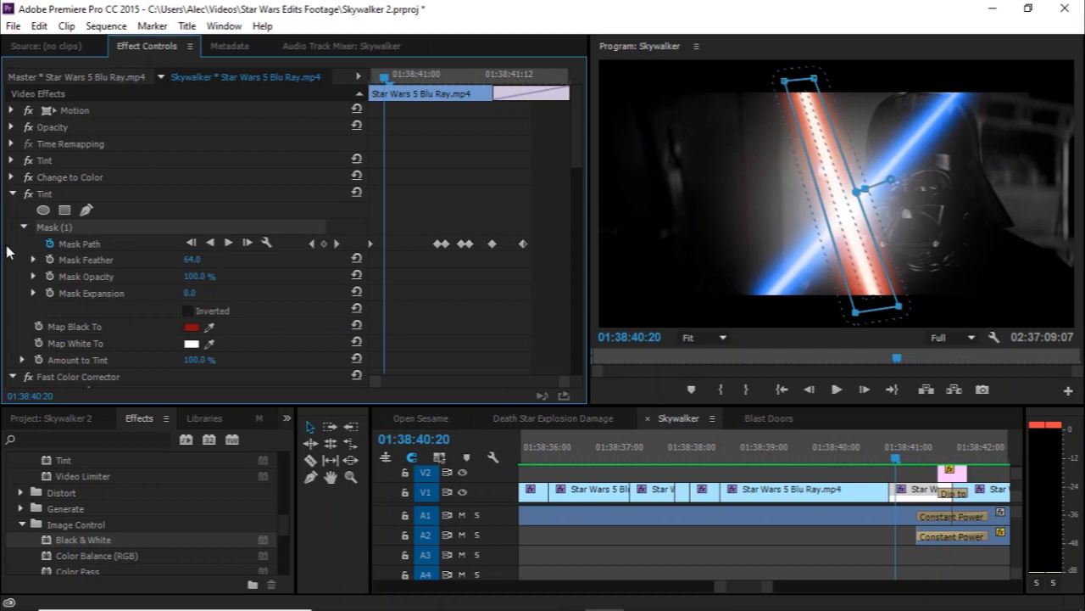
mouse_move(13, 385)
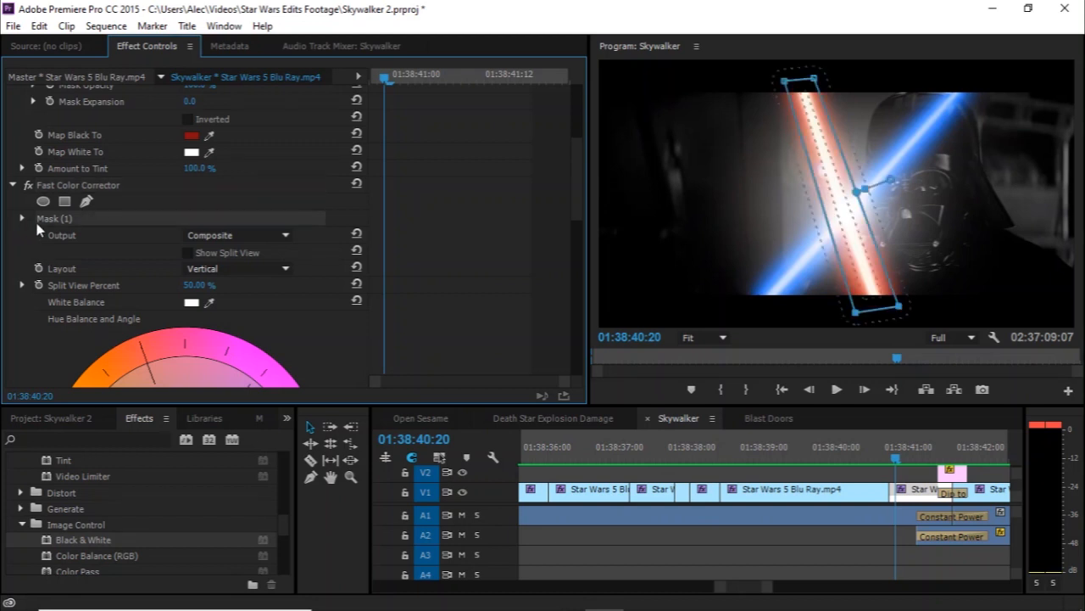
click(22, 218)
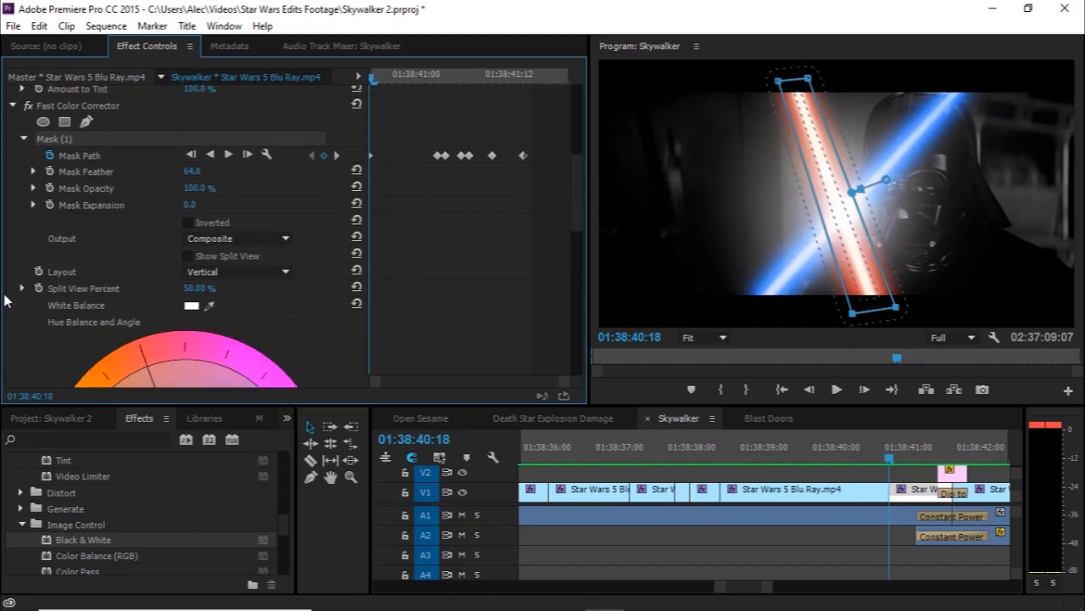
scroll(down, 3)
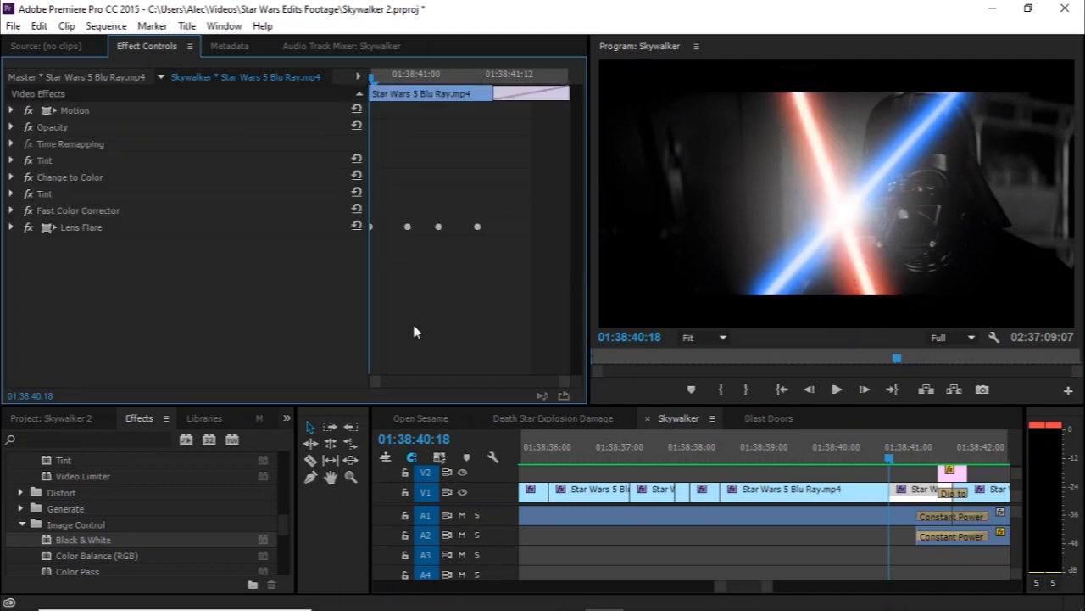
mouse_move(666, 313)
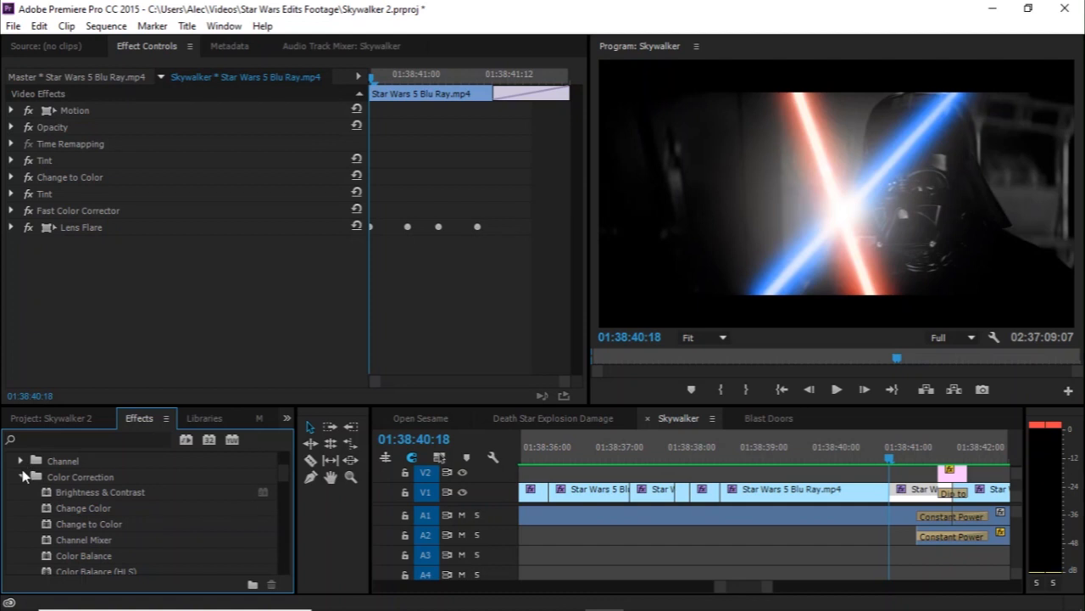
- Expand the Lens Flare effect to inspect its elliptical mask settings
scroll(down, 3)
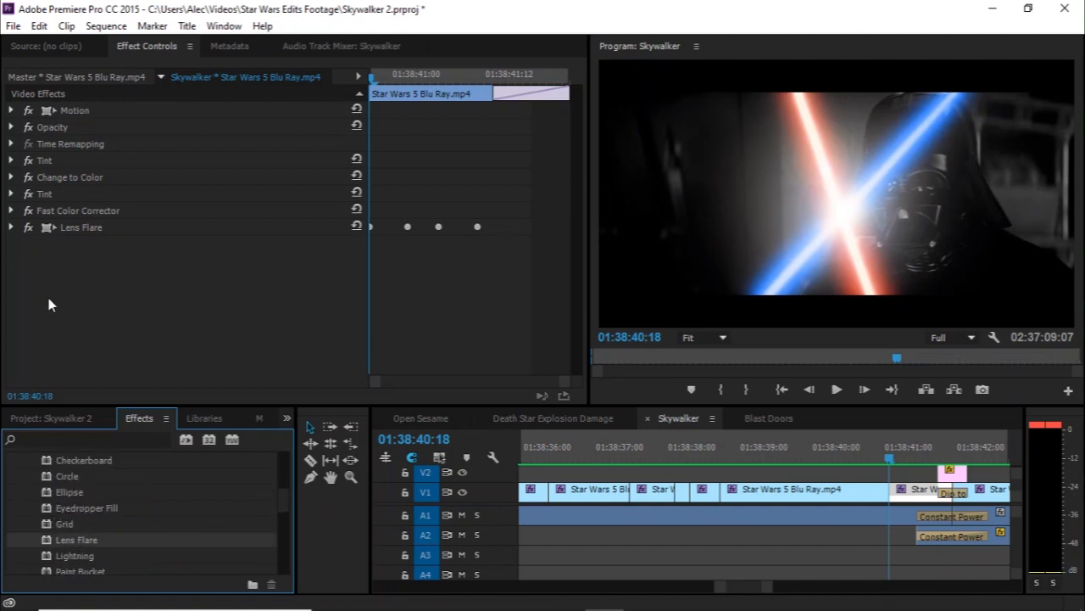
click(11, 227)
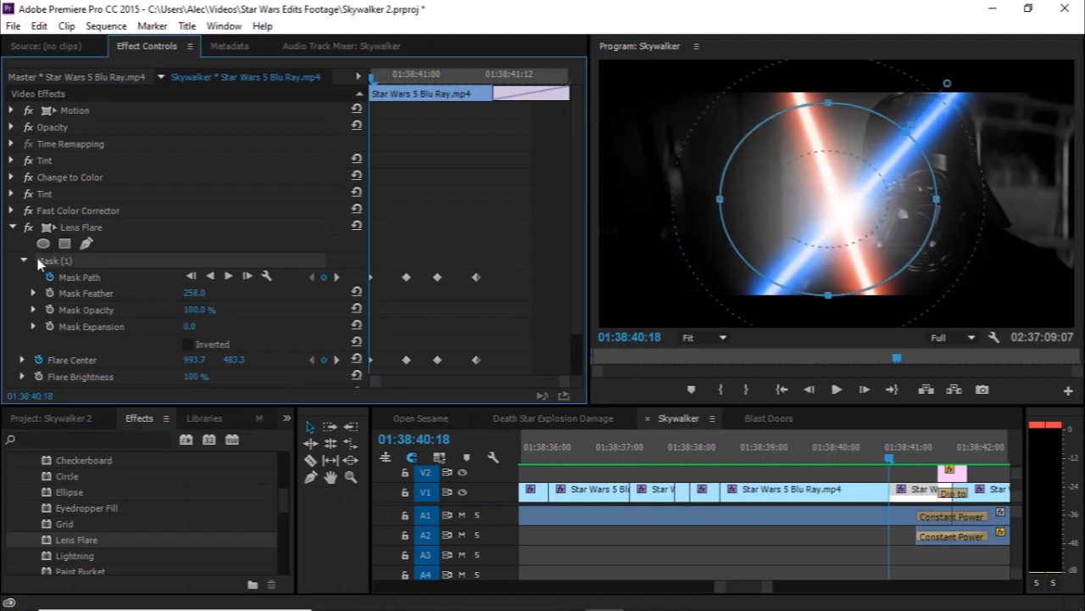
mouse_move(55, 260)
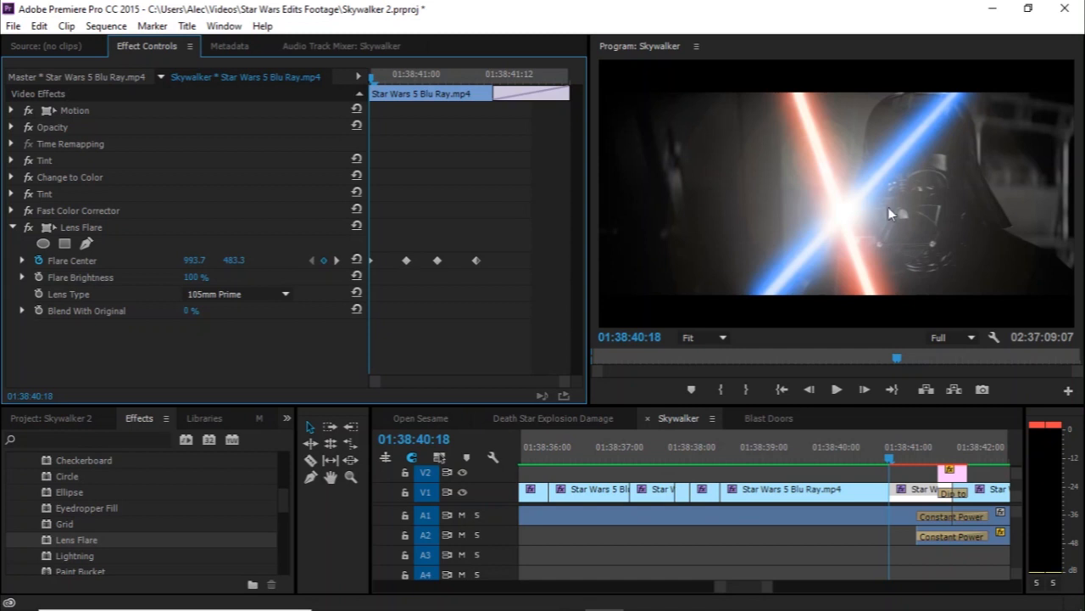
mouse_move(898, 211)
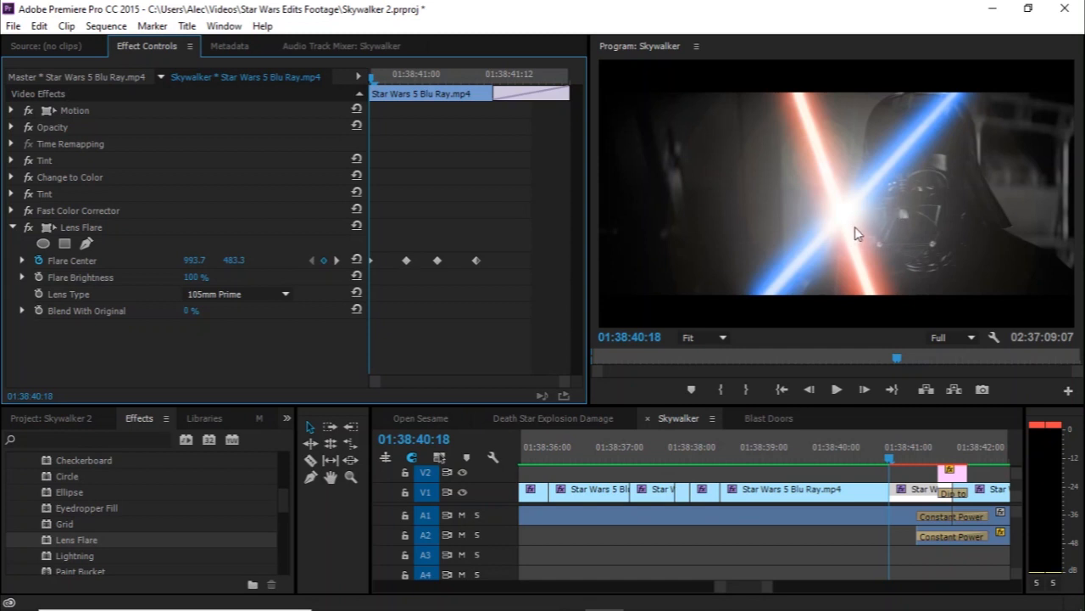
mouse_move(91, 231)
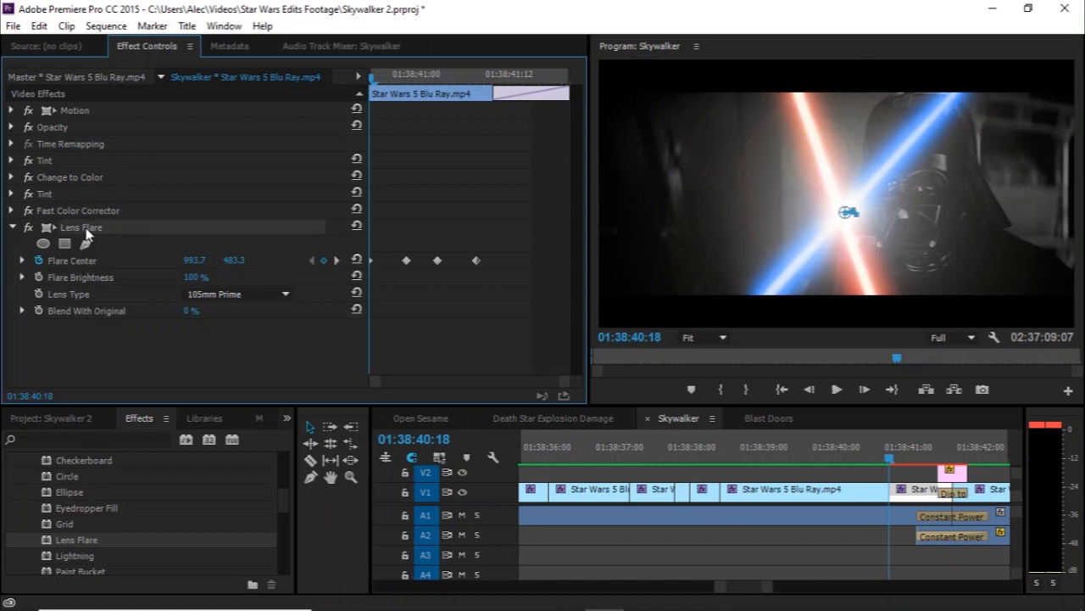
mouse_move(848, 218)
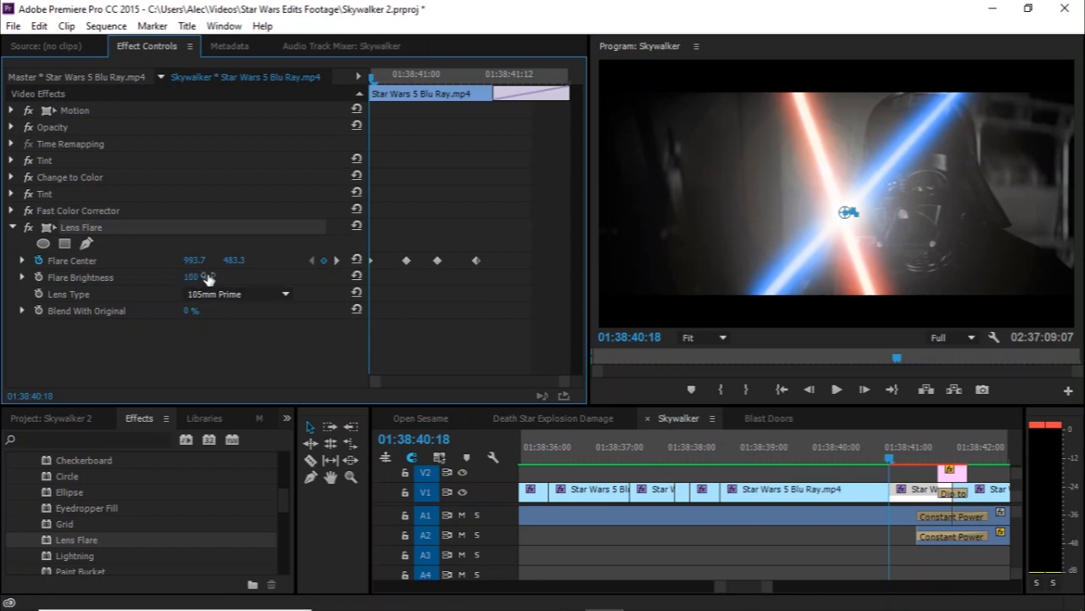
mouse_move(188, 213)
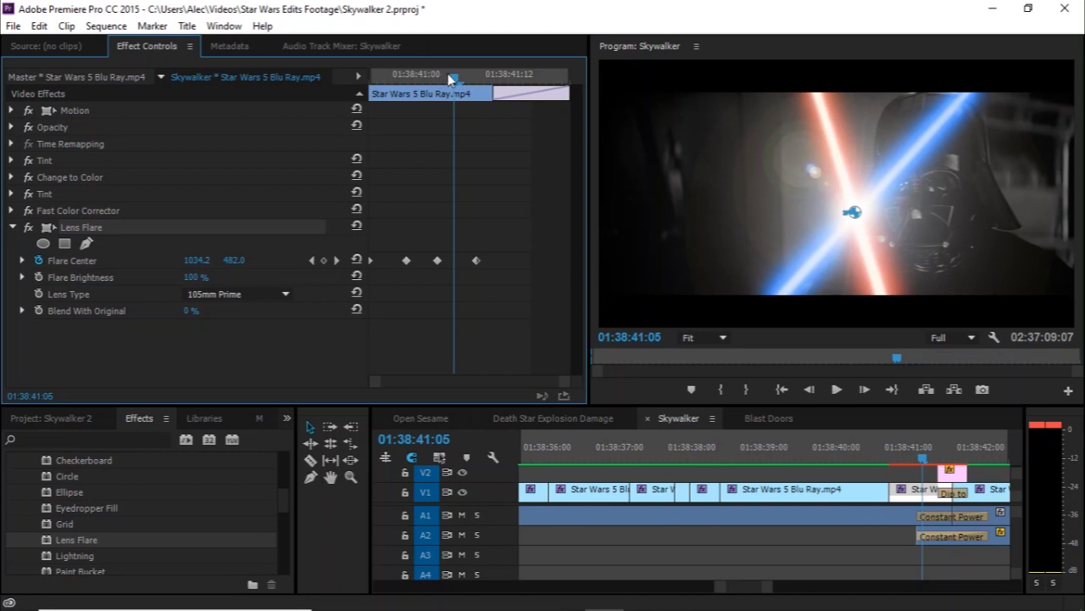
drag(454, 74, 398, 74)
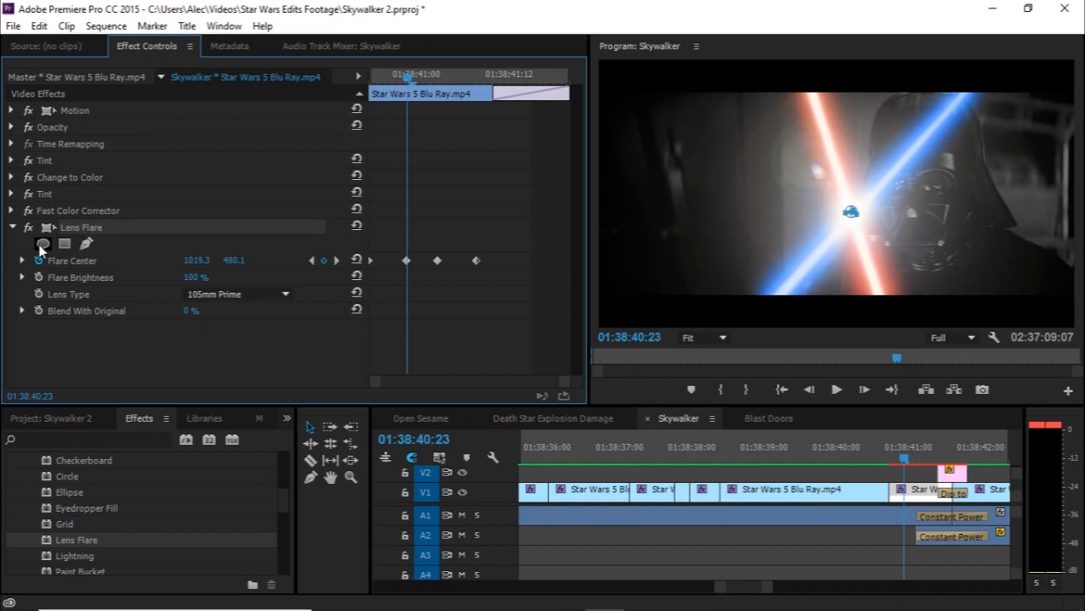
- Mask the lens flare with an ellipse over the blade clash, feathered and expanded
click(41, 243)
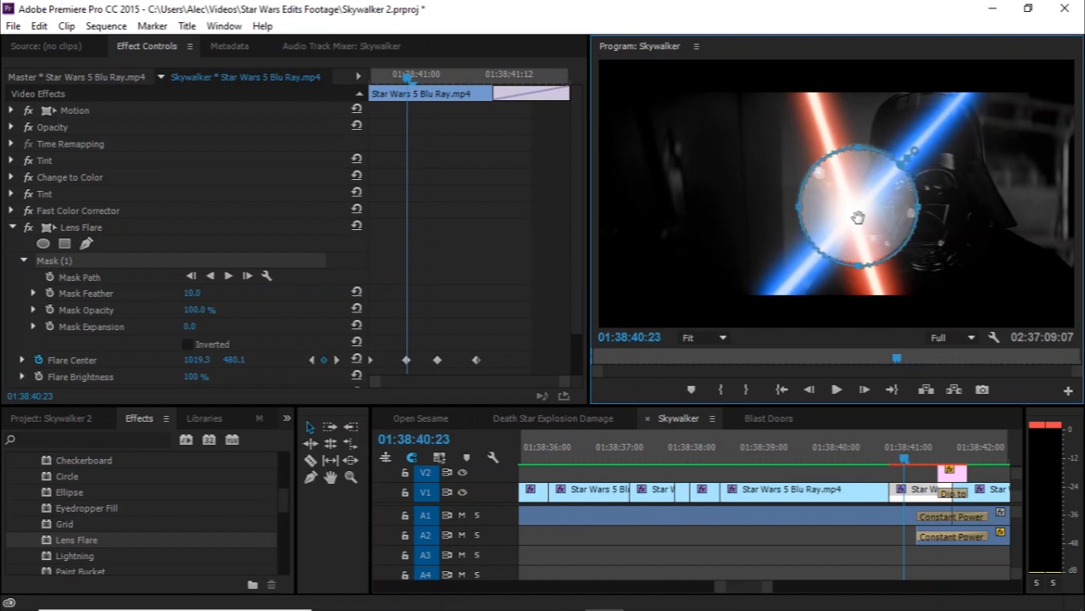
drag(858, 217, 845, 223)
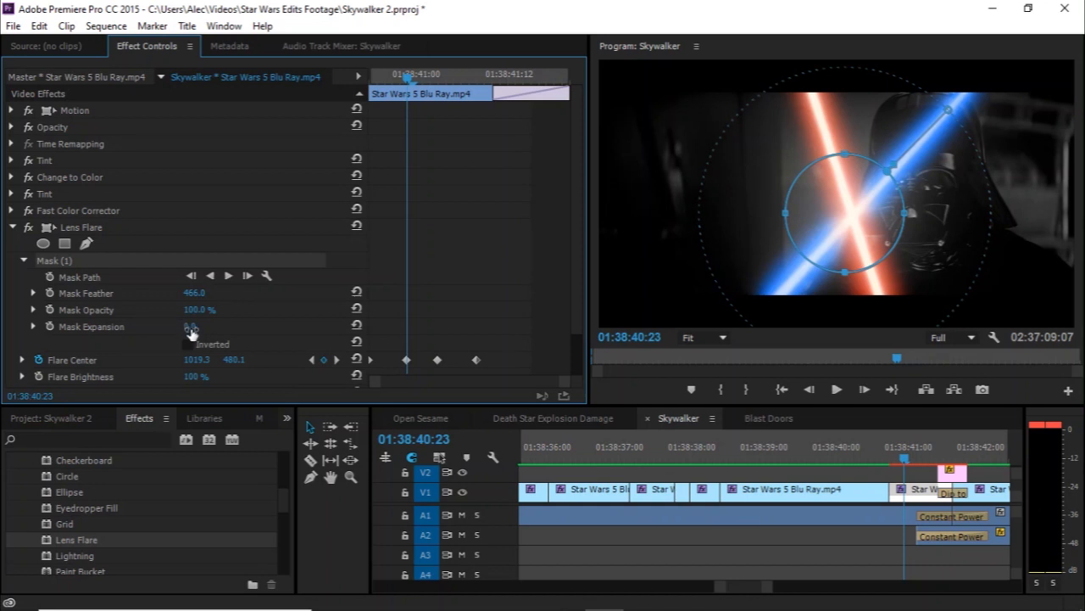
drag(190, 327, 214, 326)
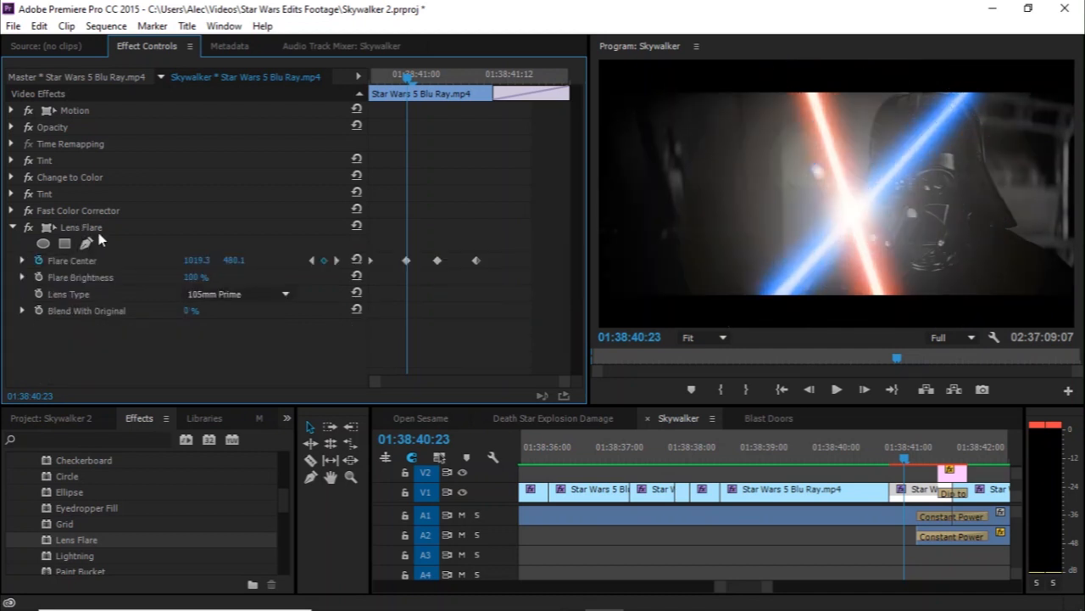
click(64, 243)
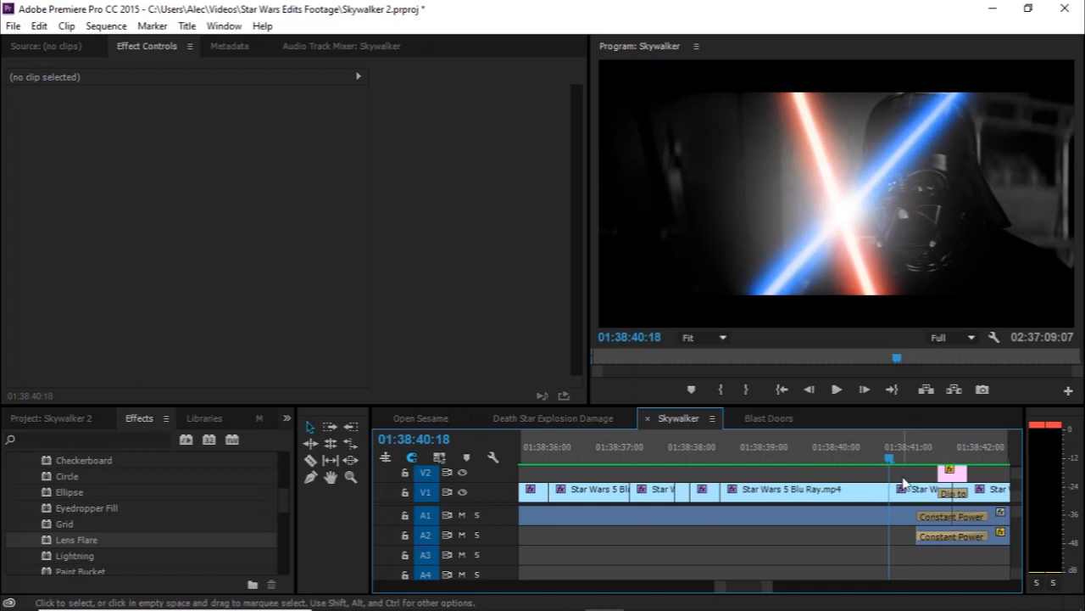
mouse_move(643, 337)
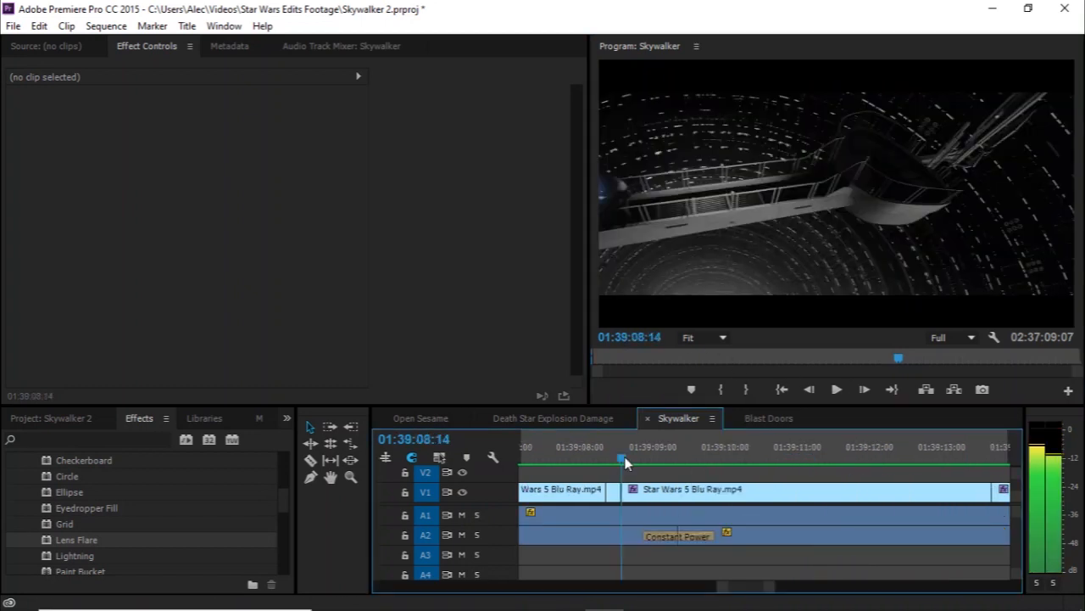
mouse_move(836, 389)
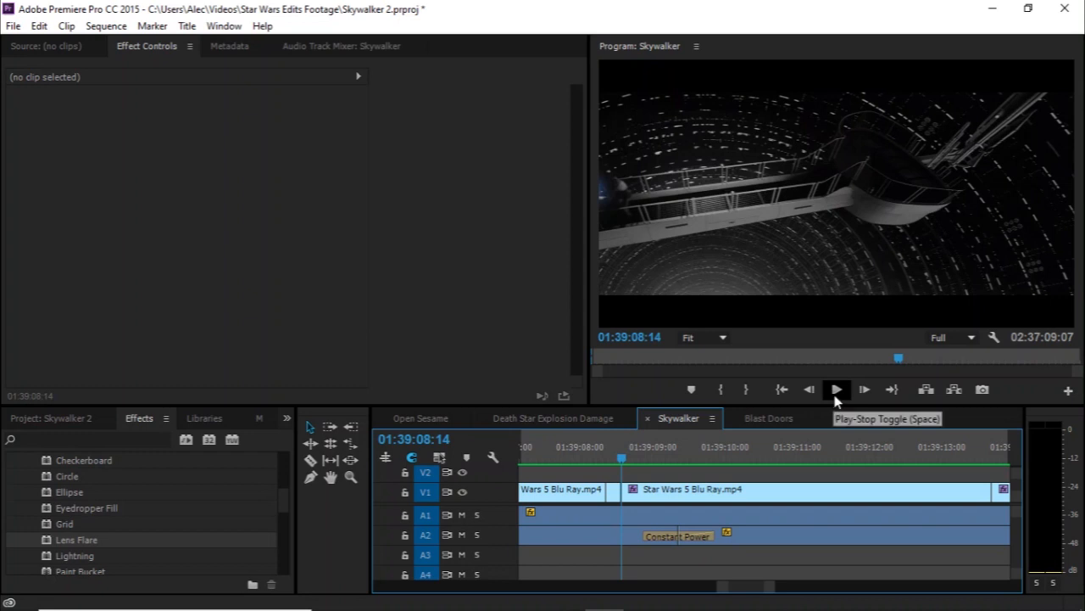
- Play the later gantry duel shot and stop around 01:39:16
click(836, 389)
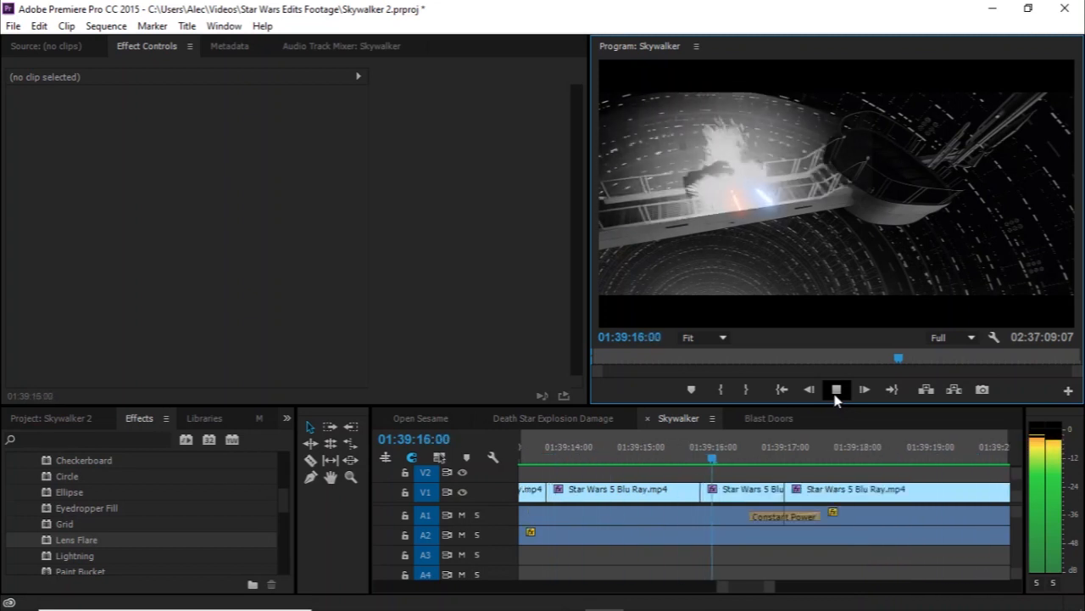
click(836, 389)
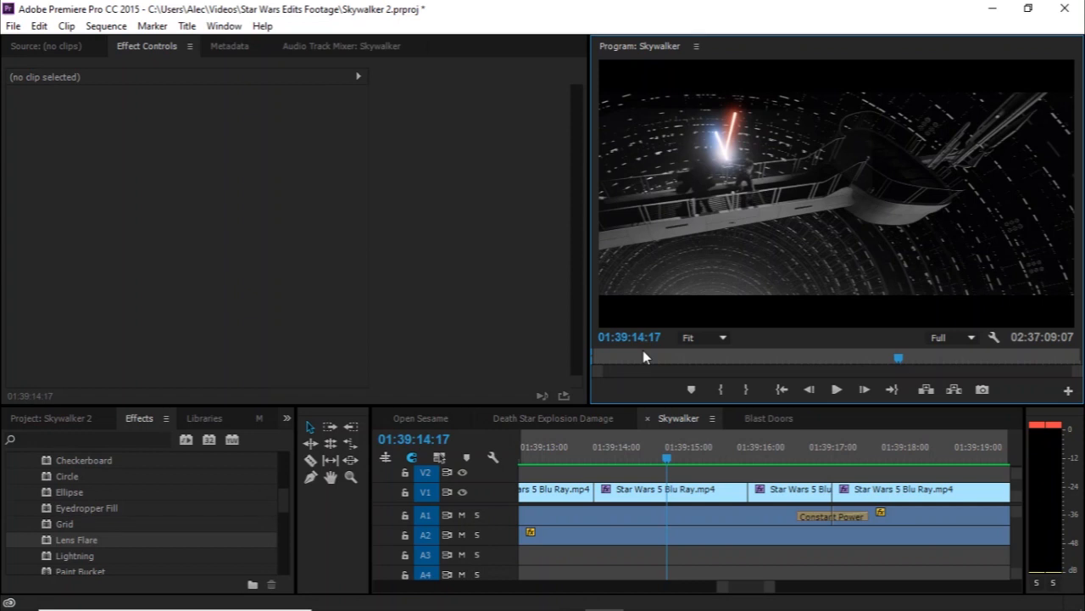